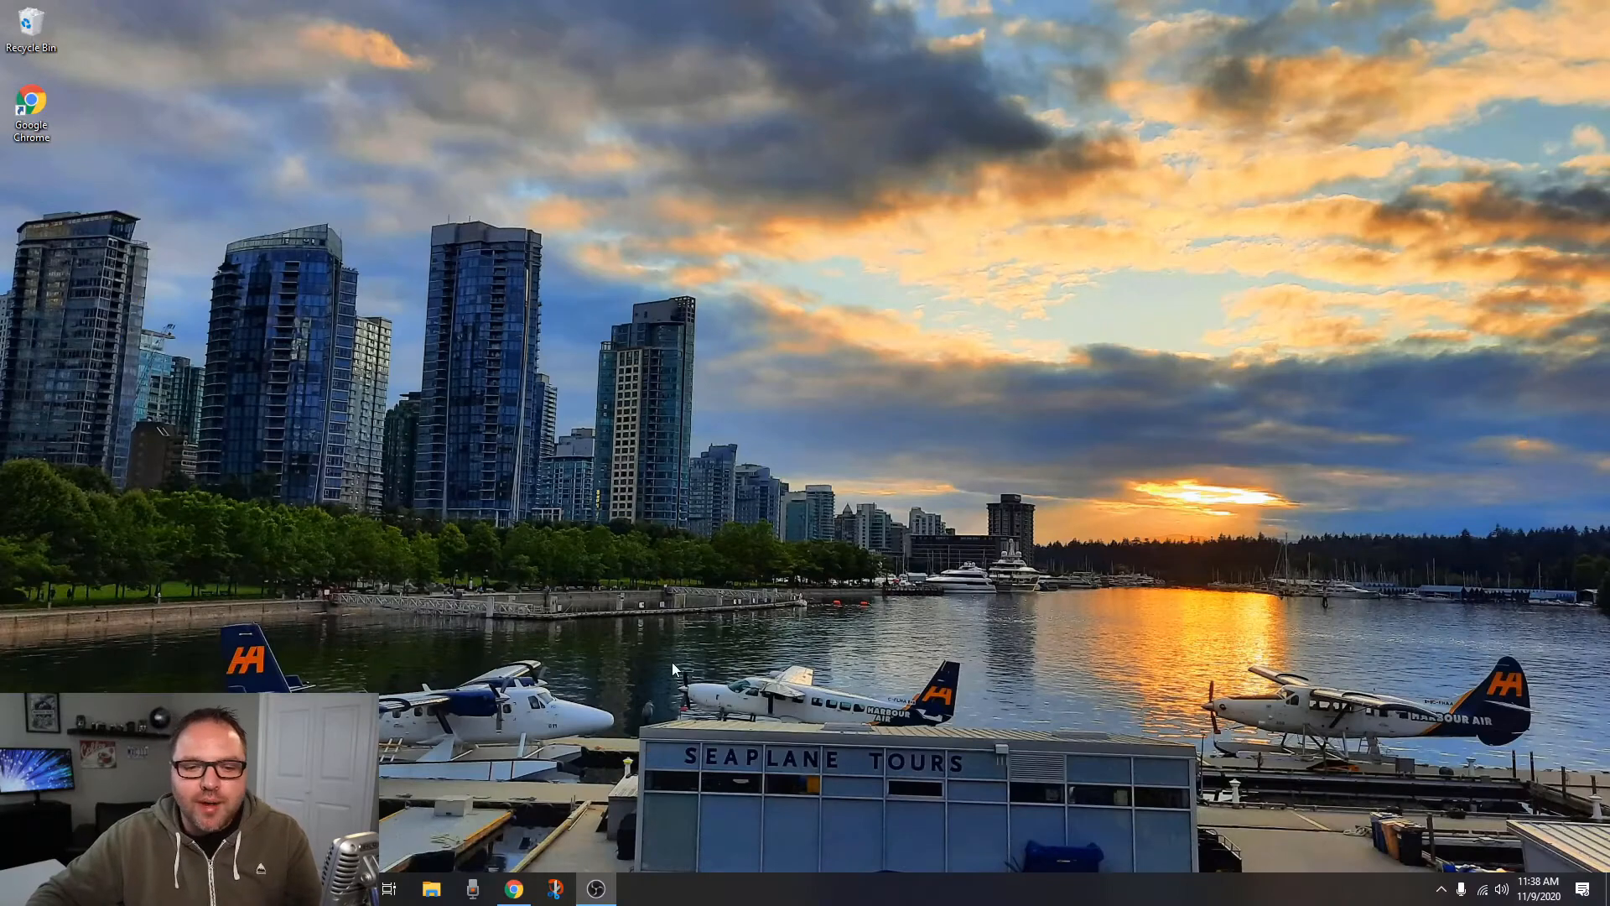
# Bring up the Gmail inbox showing two threaded conversations in the Primary tab
pyautogui.click(513, 889)
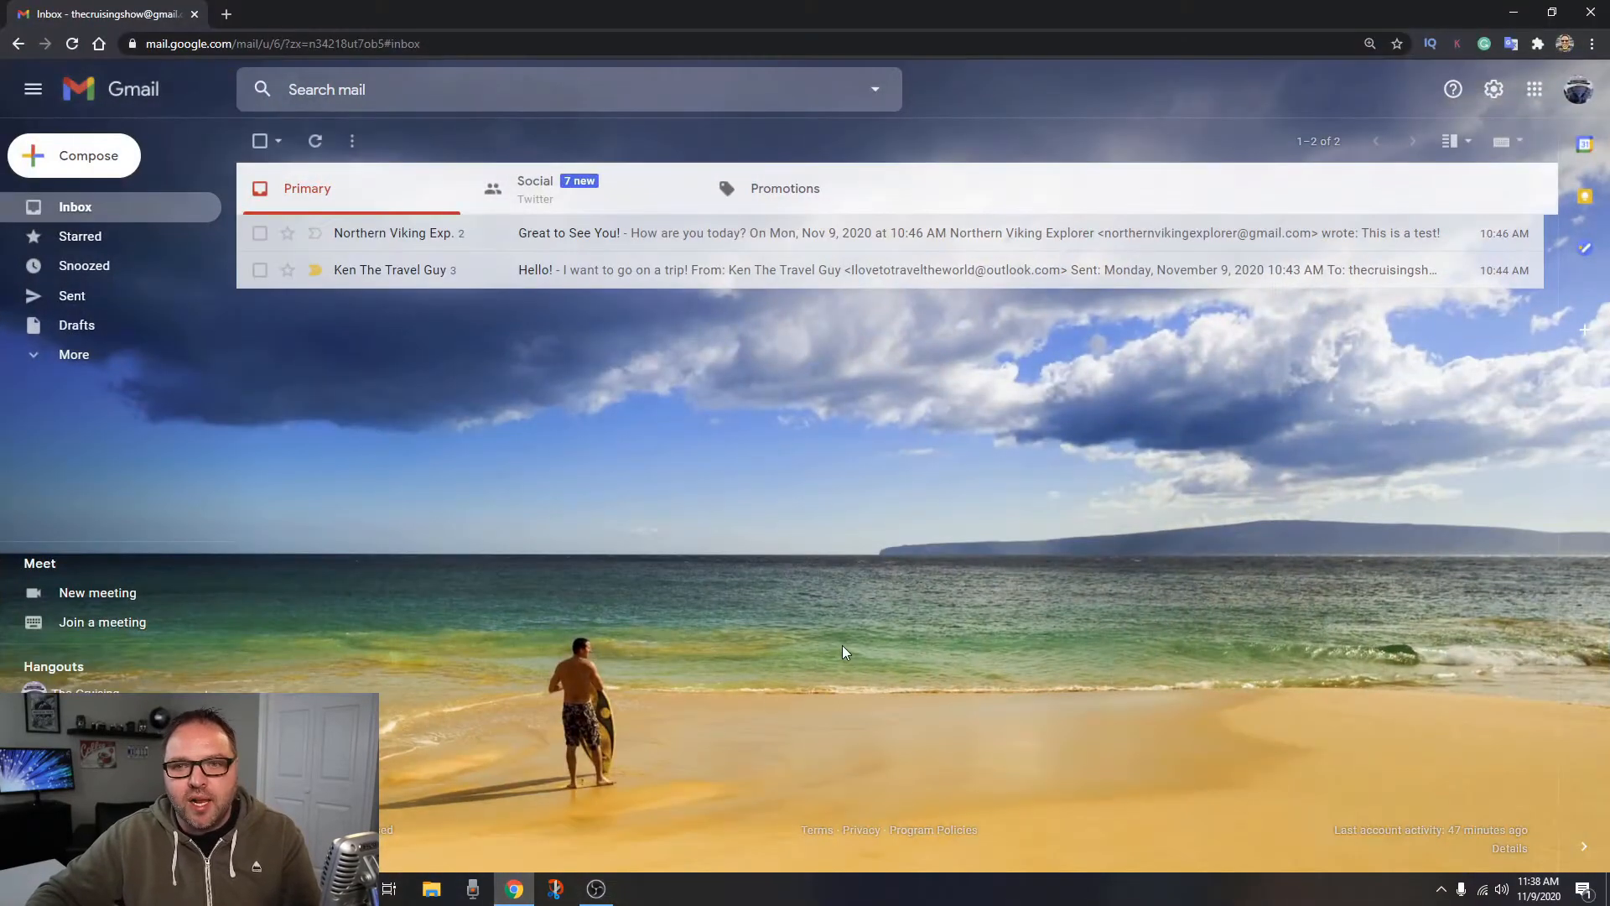
pyautogui.moveTo(926, 601)
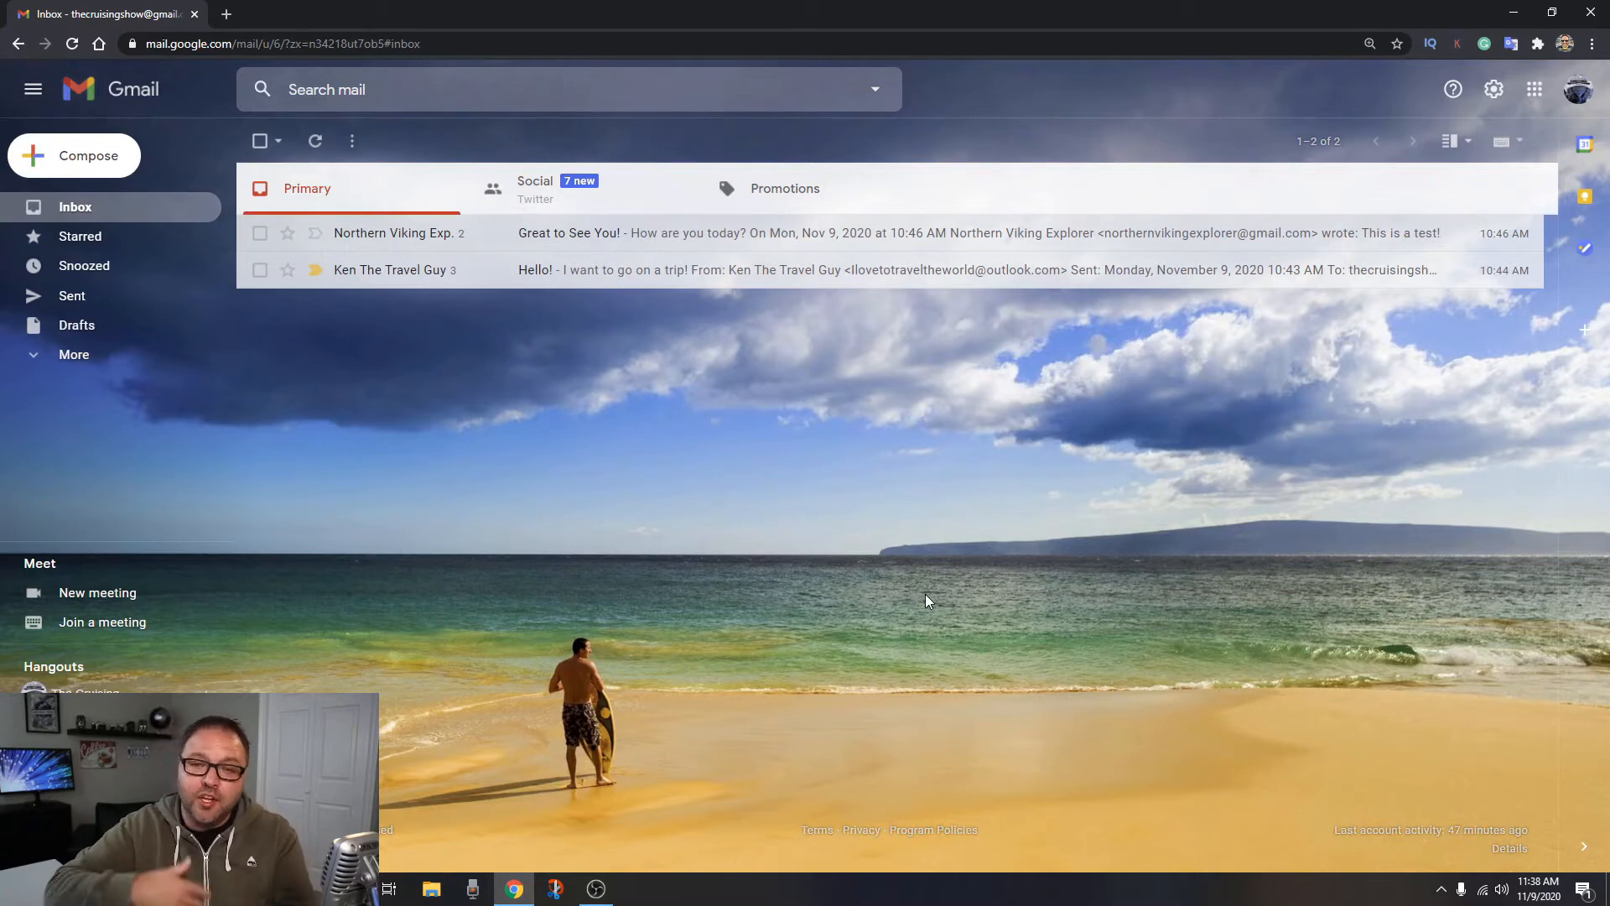
pyautogui.moveTo(664, 576)
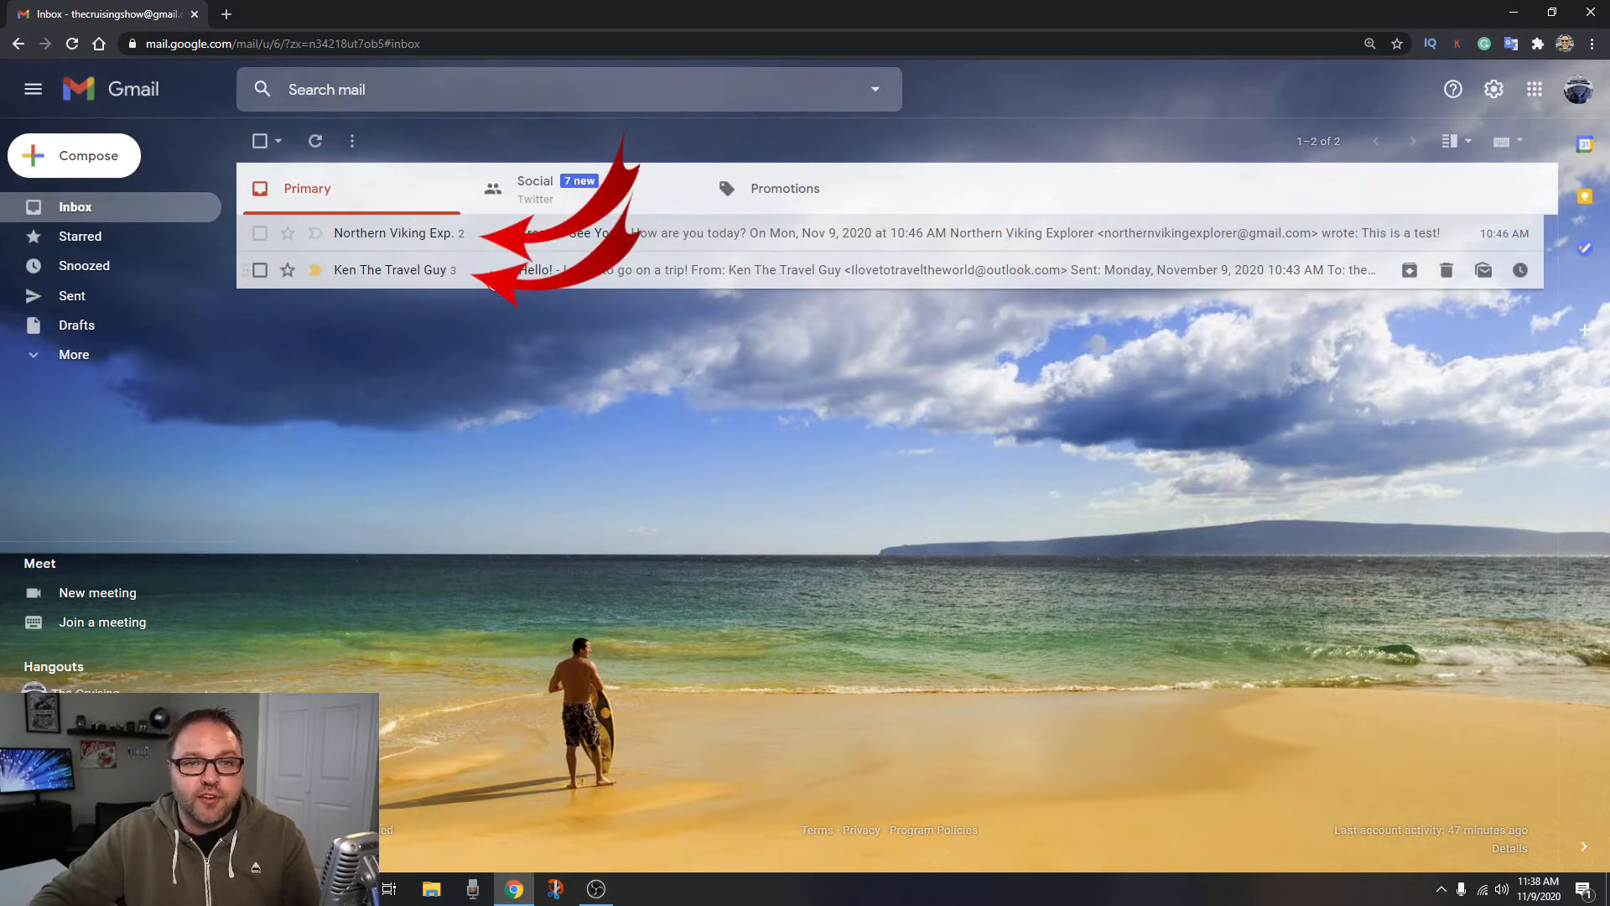
pyautogui.moveTo(459, 282)
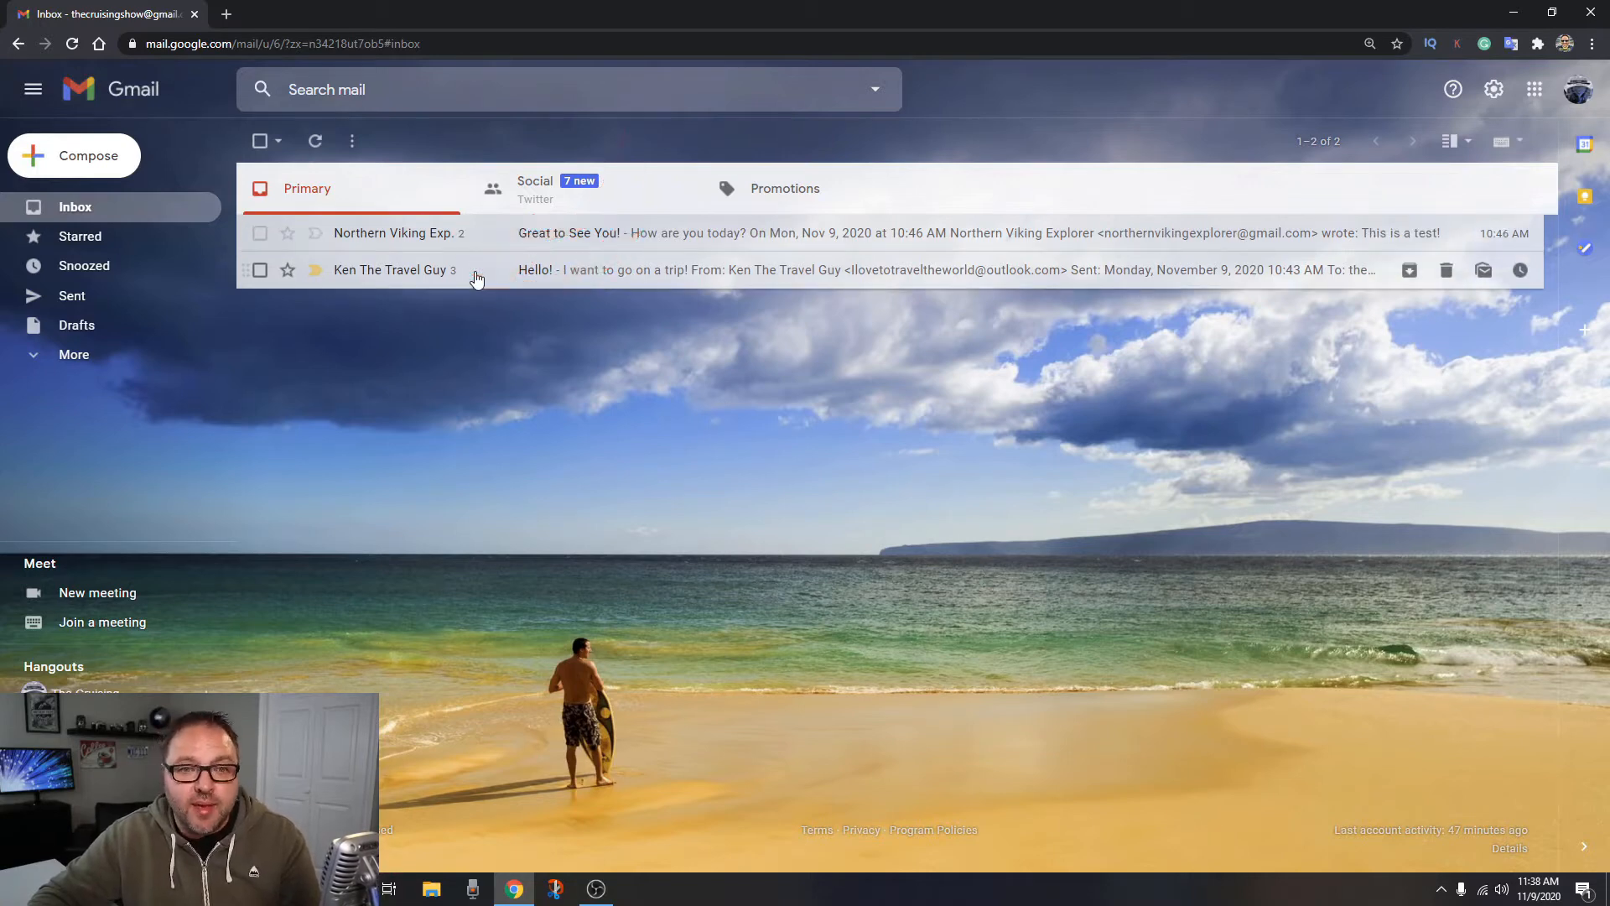
pyautogui.click(392, 268)
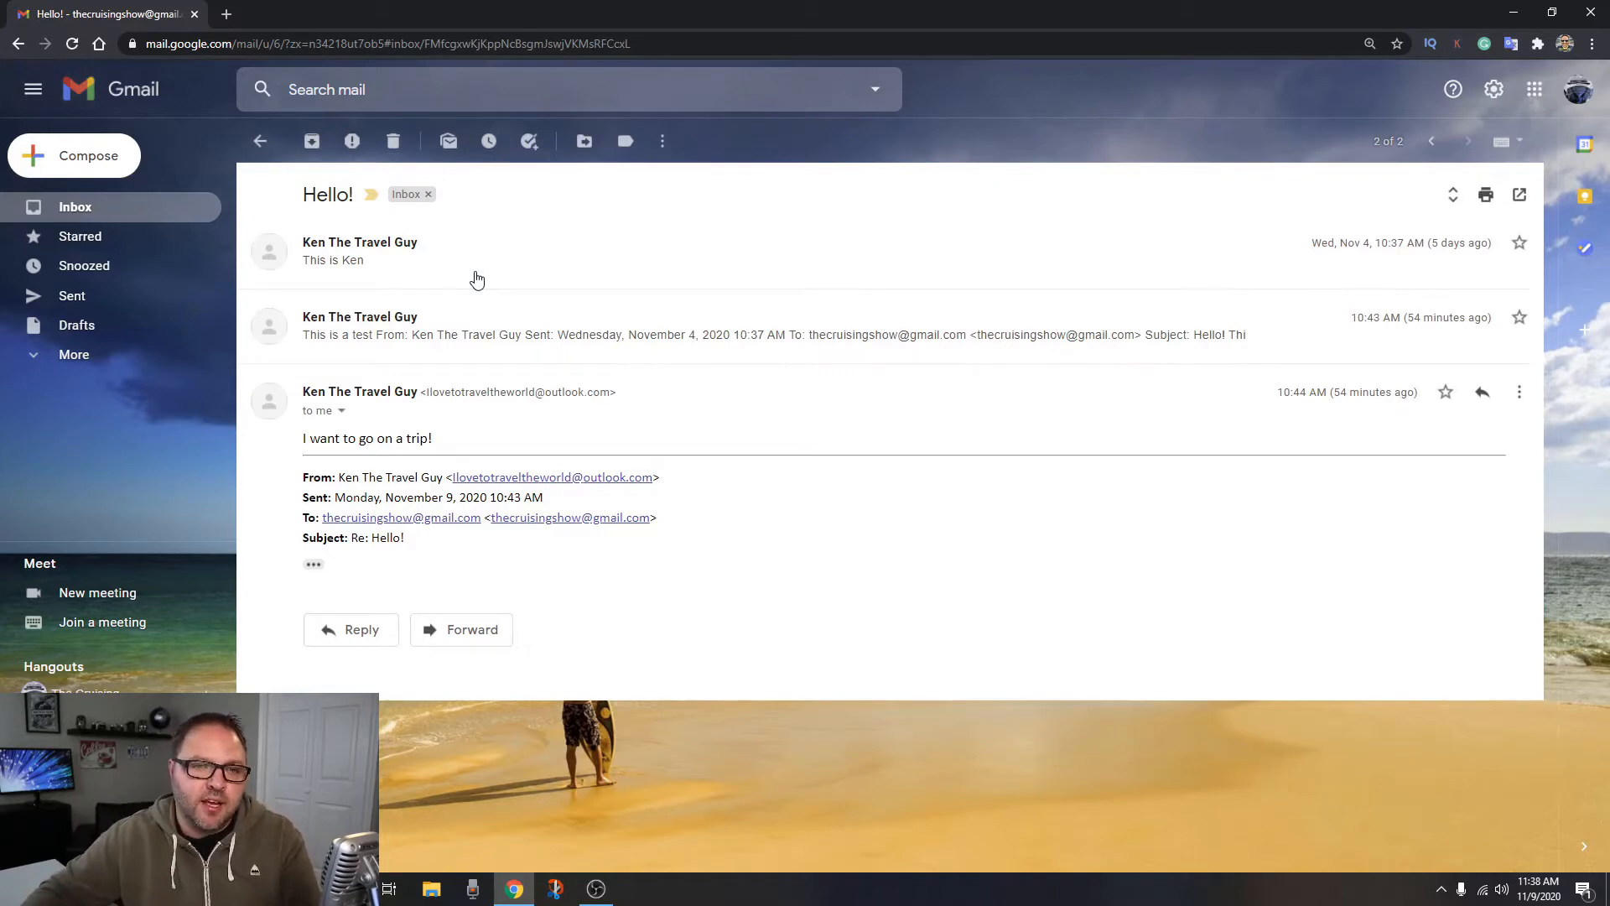
pyautogui.click(258, 141)
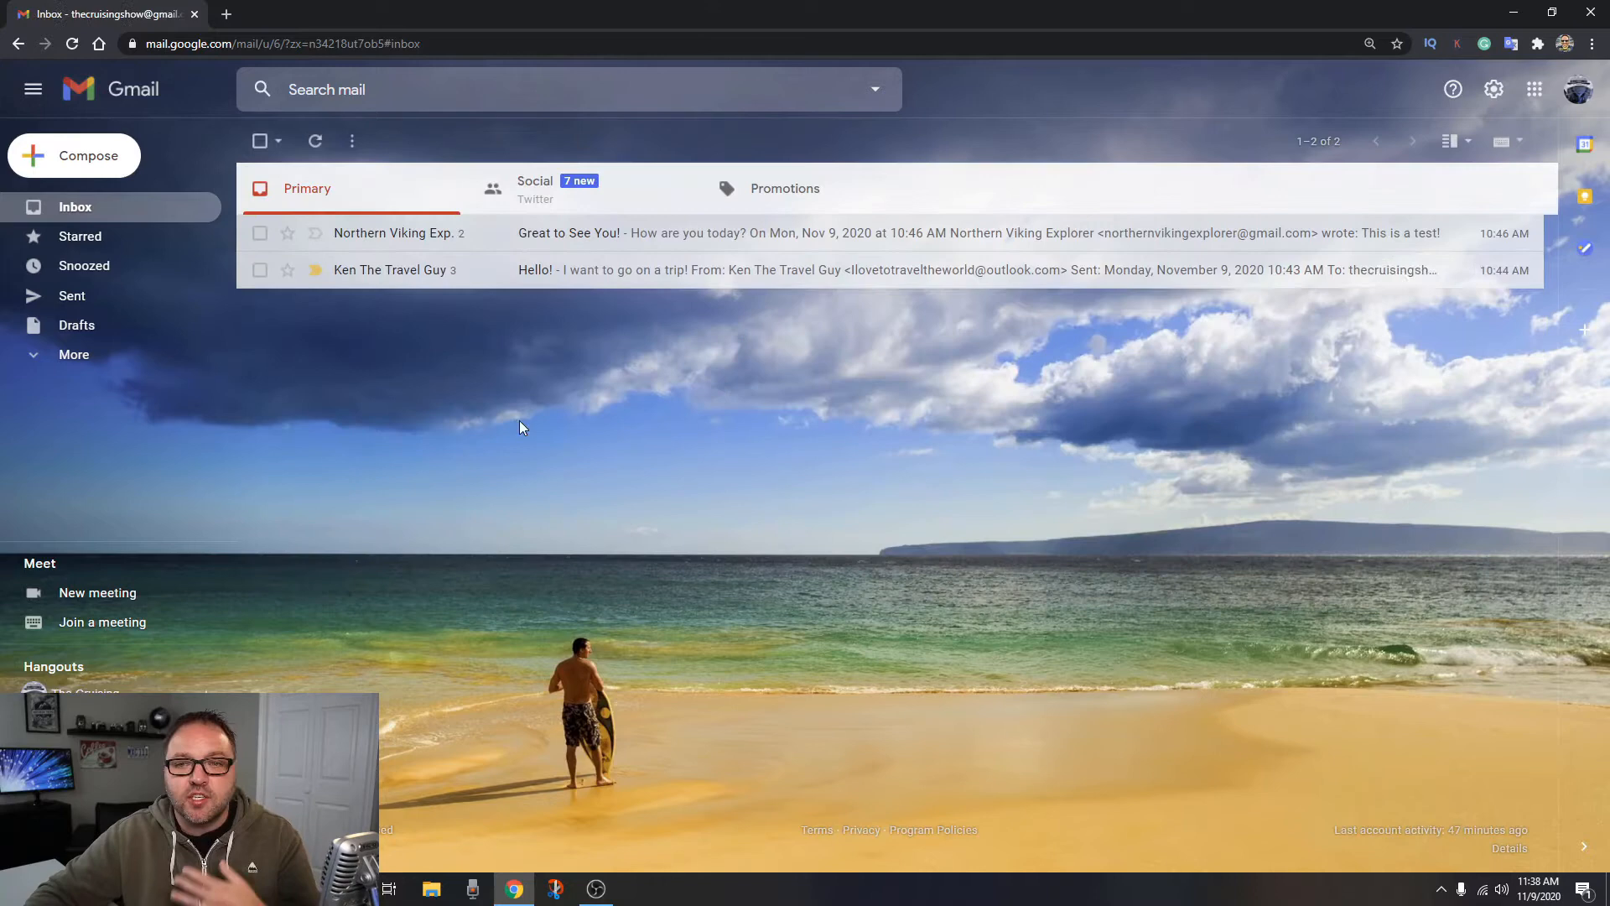
pyautogui.moveTo(557, 451)
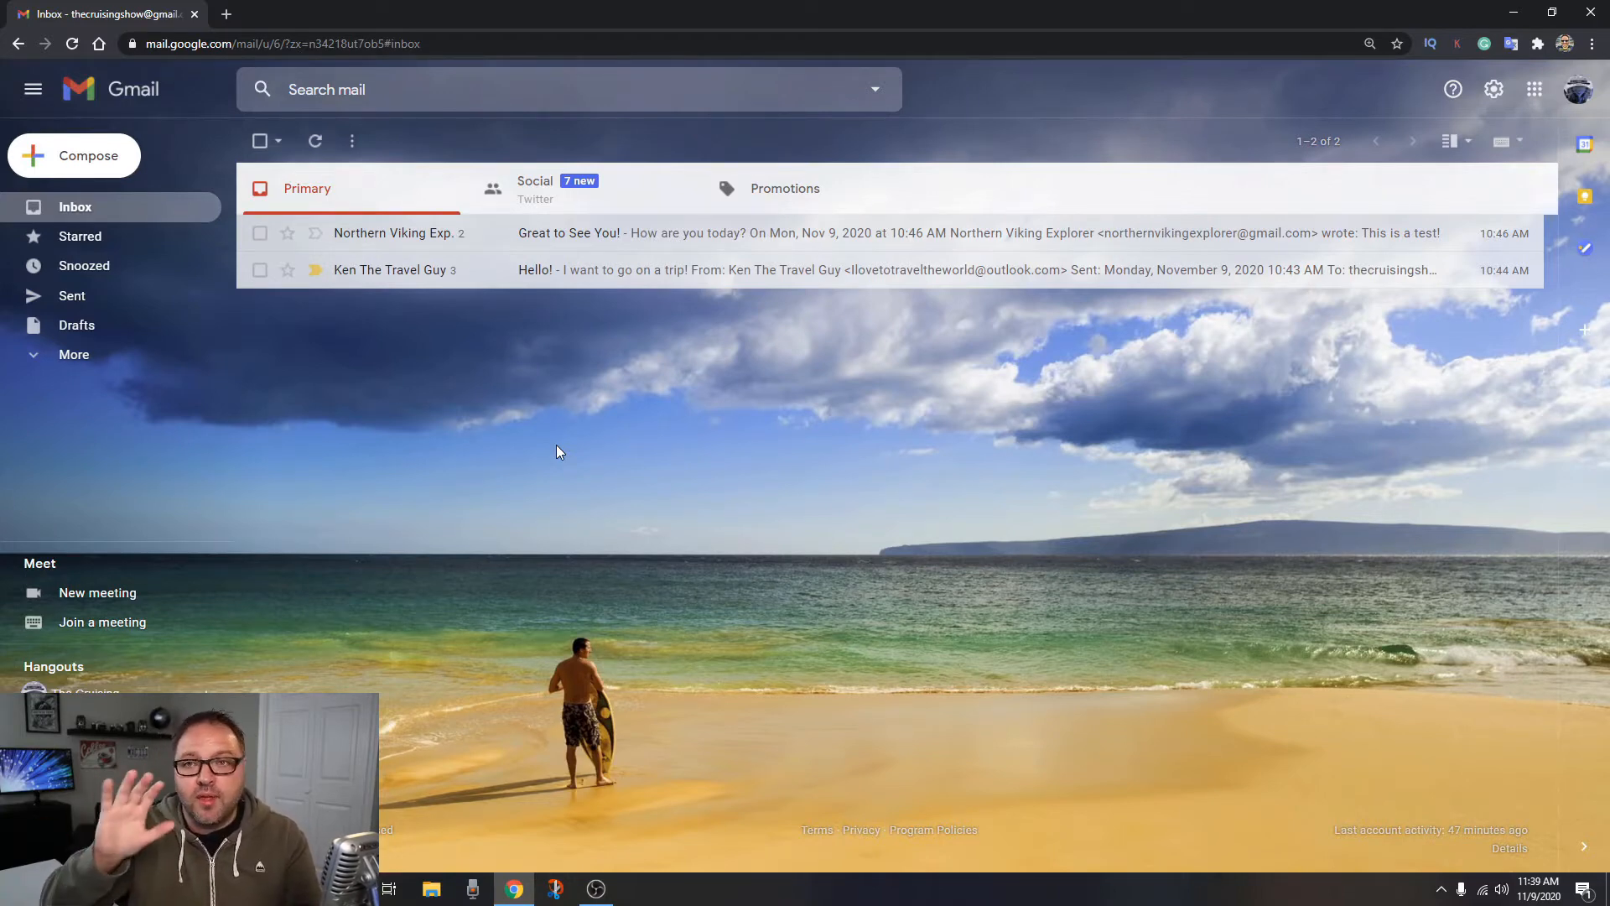
pyautogui.moveTo(674, 624)
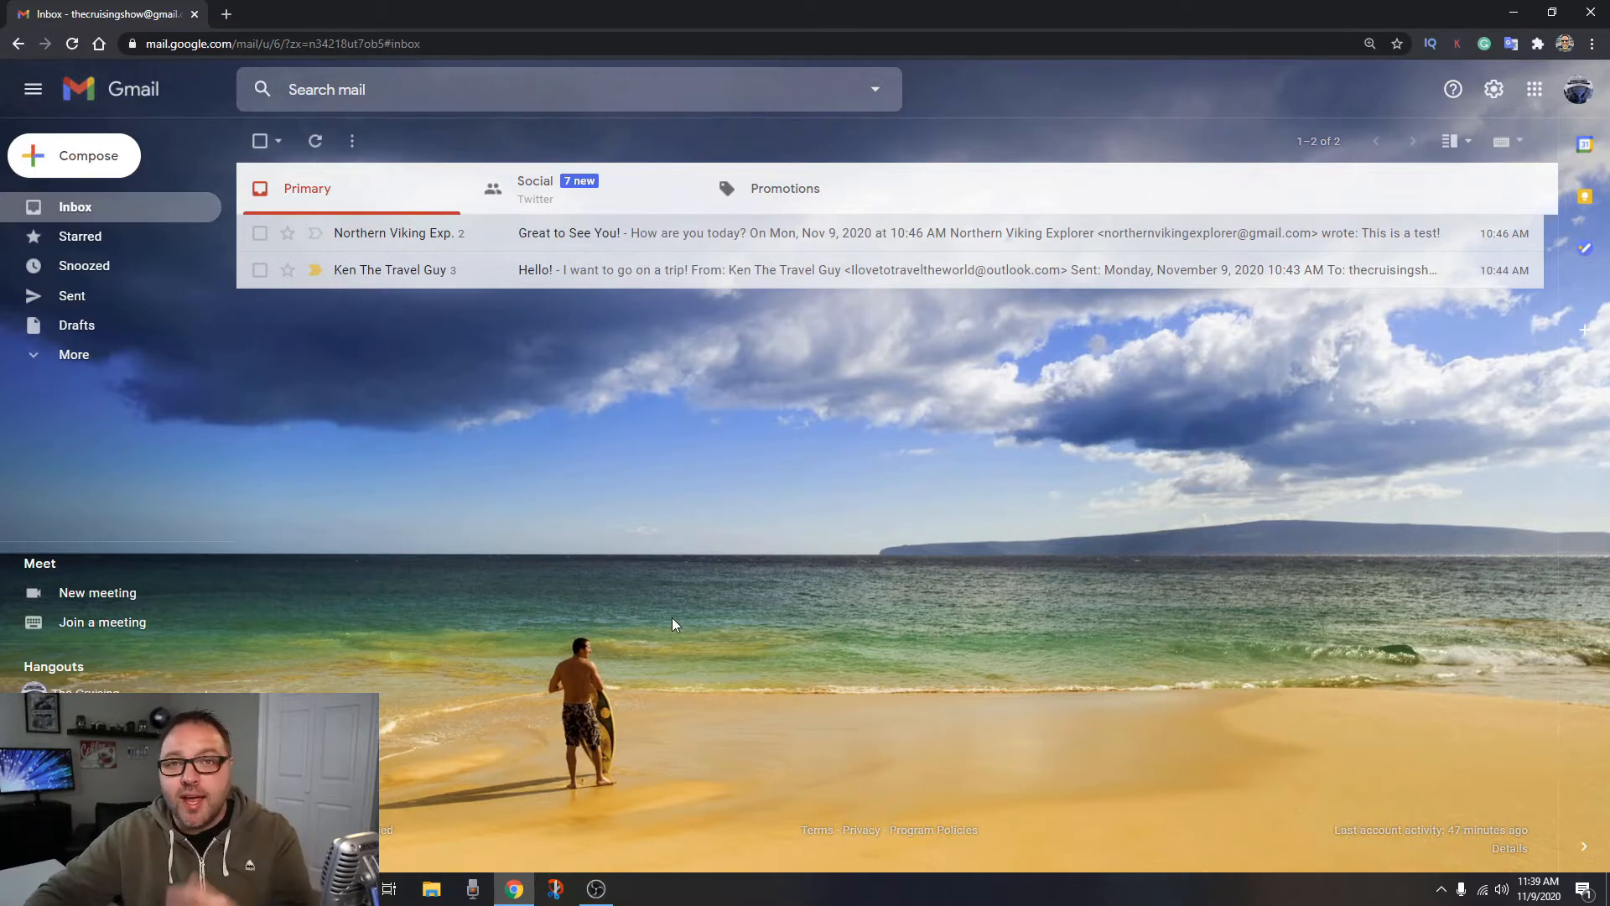
pyautogui.moveTo(1211, 443)
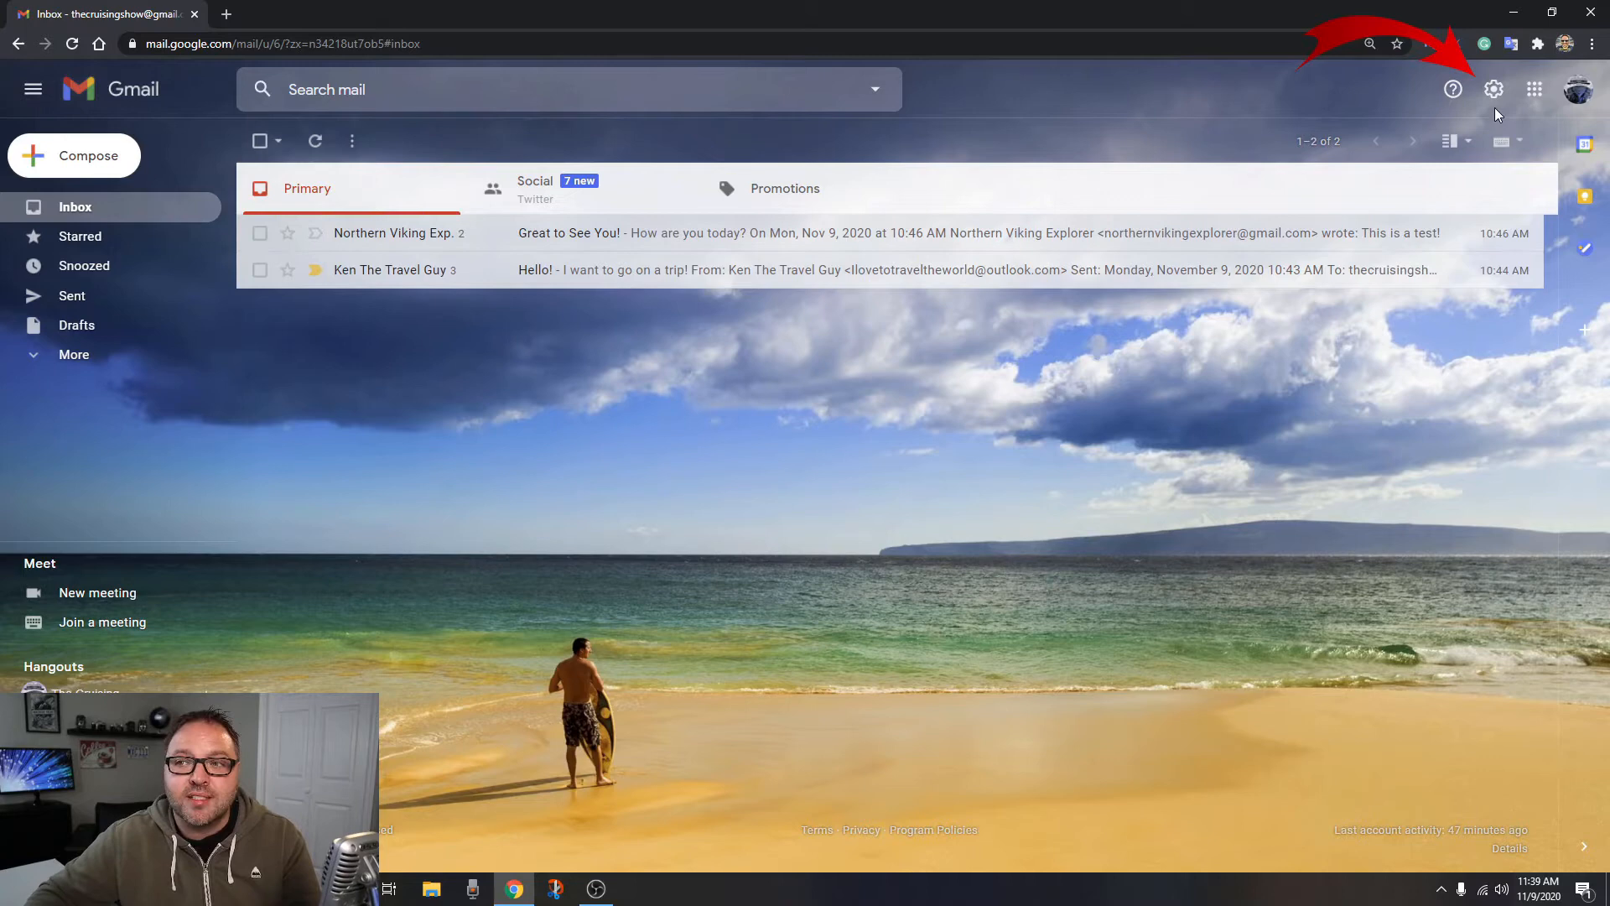
pyautogui.moveTo(1493, 89)
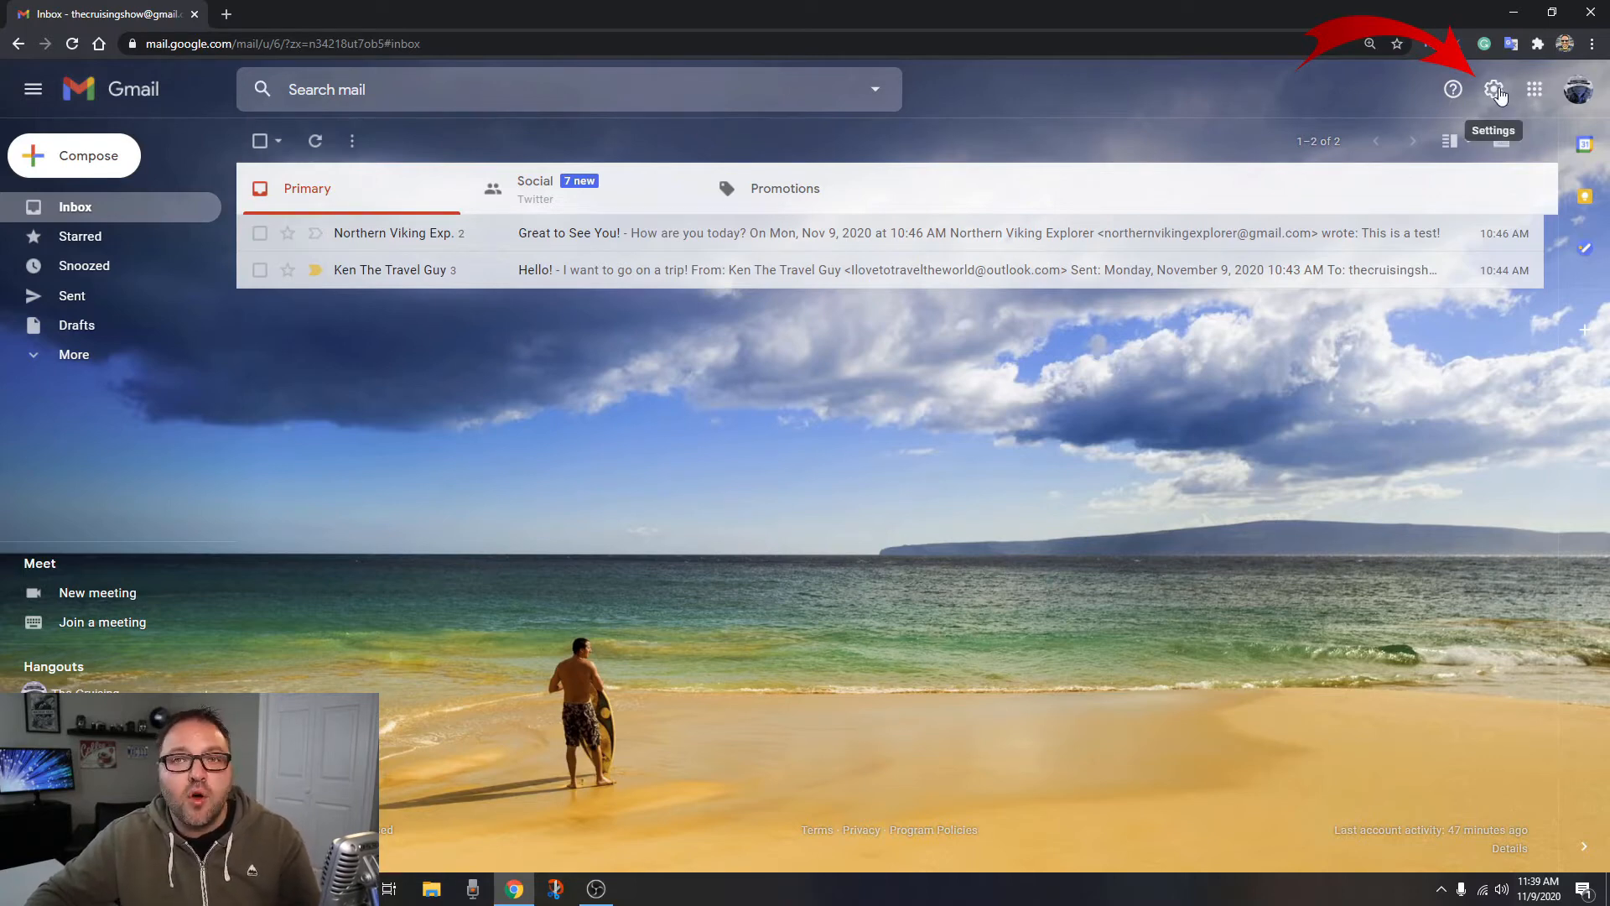
# Reveal the Email threading option in Quick settings, then go to See all settings
pyautogui.click(1495, 89)
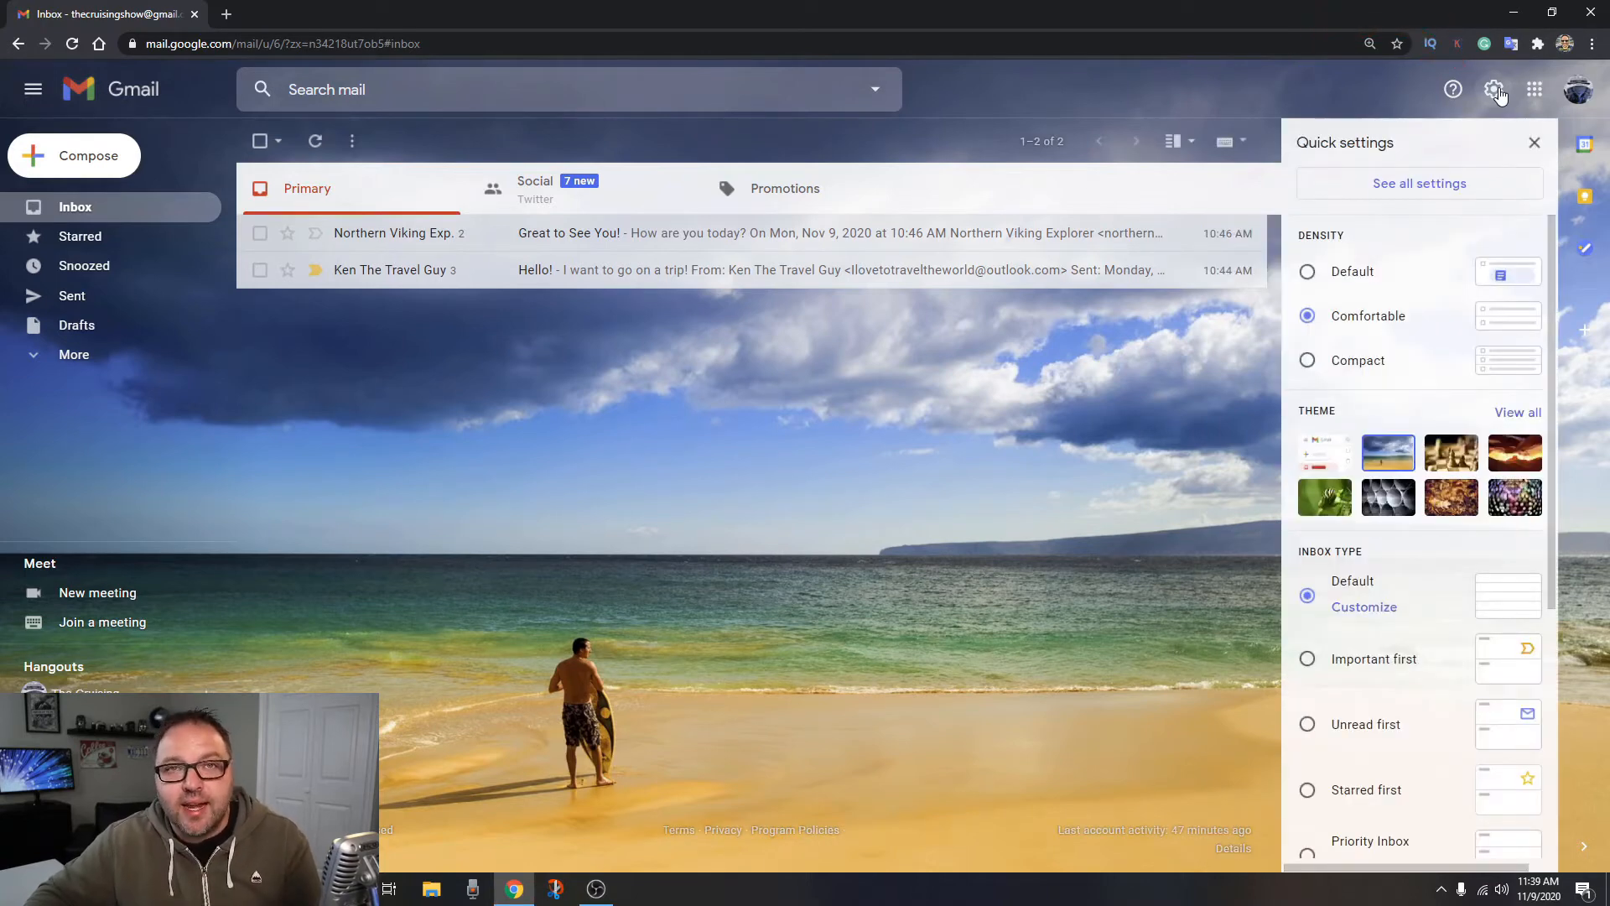
pyautogui.moveTo(1471, 174)
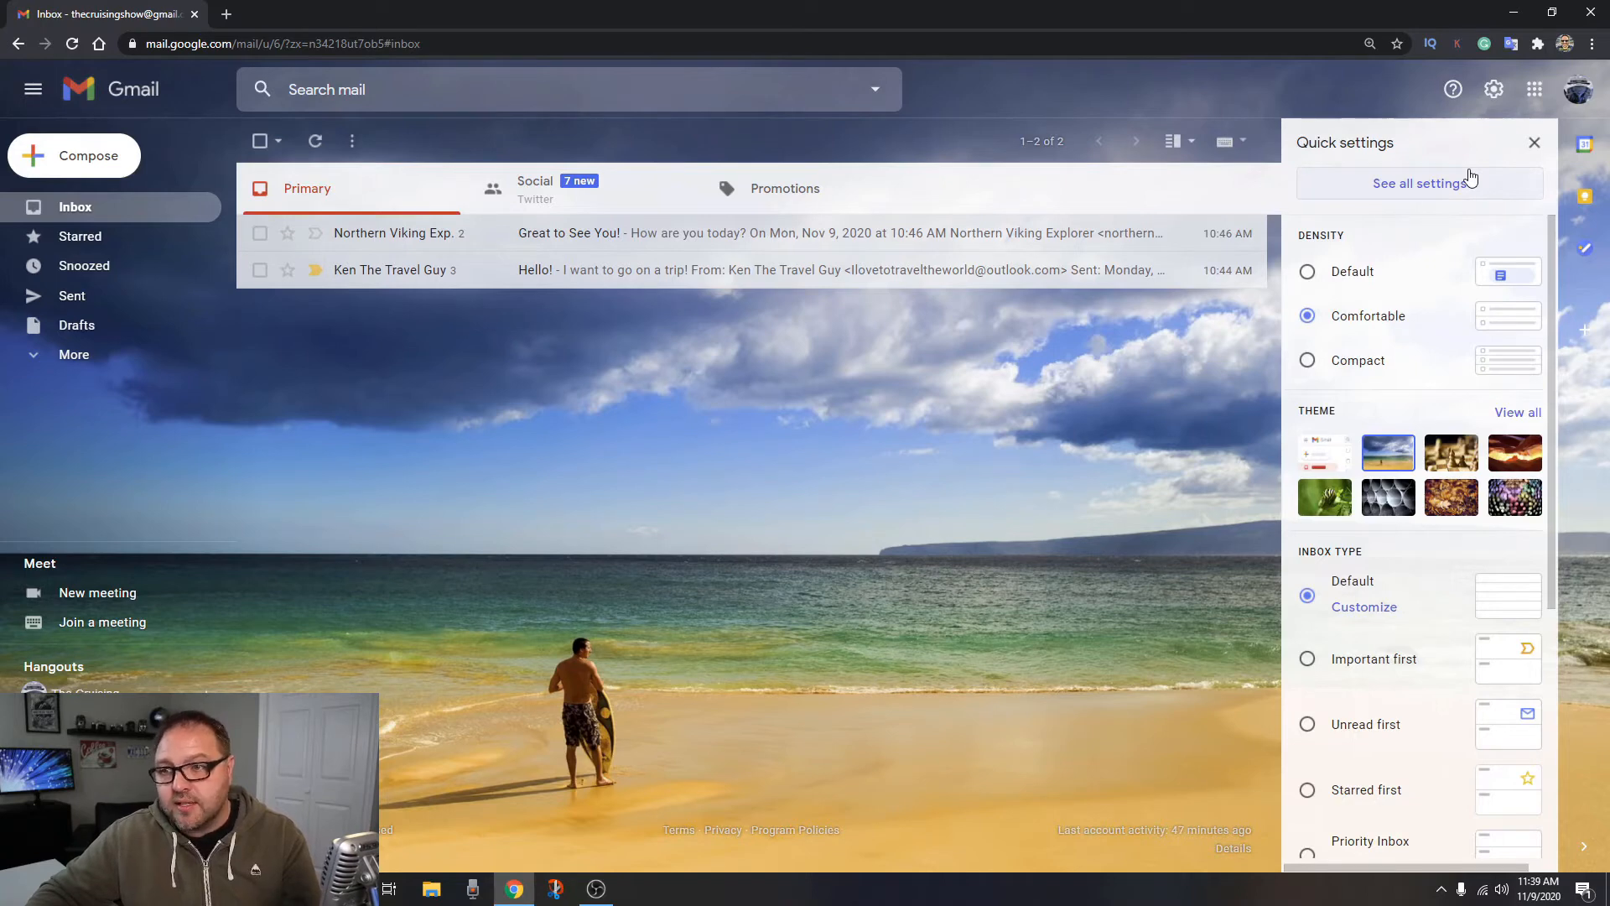
pyautogui.scroll(-3)
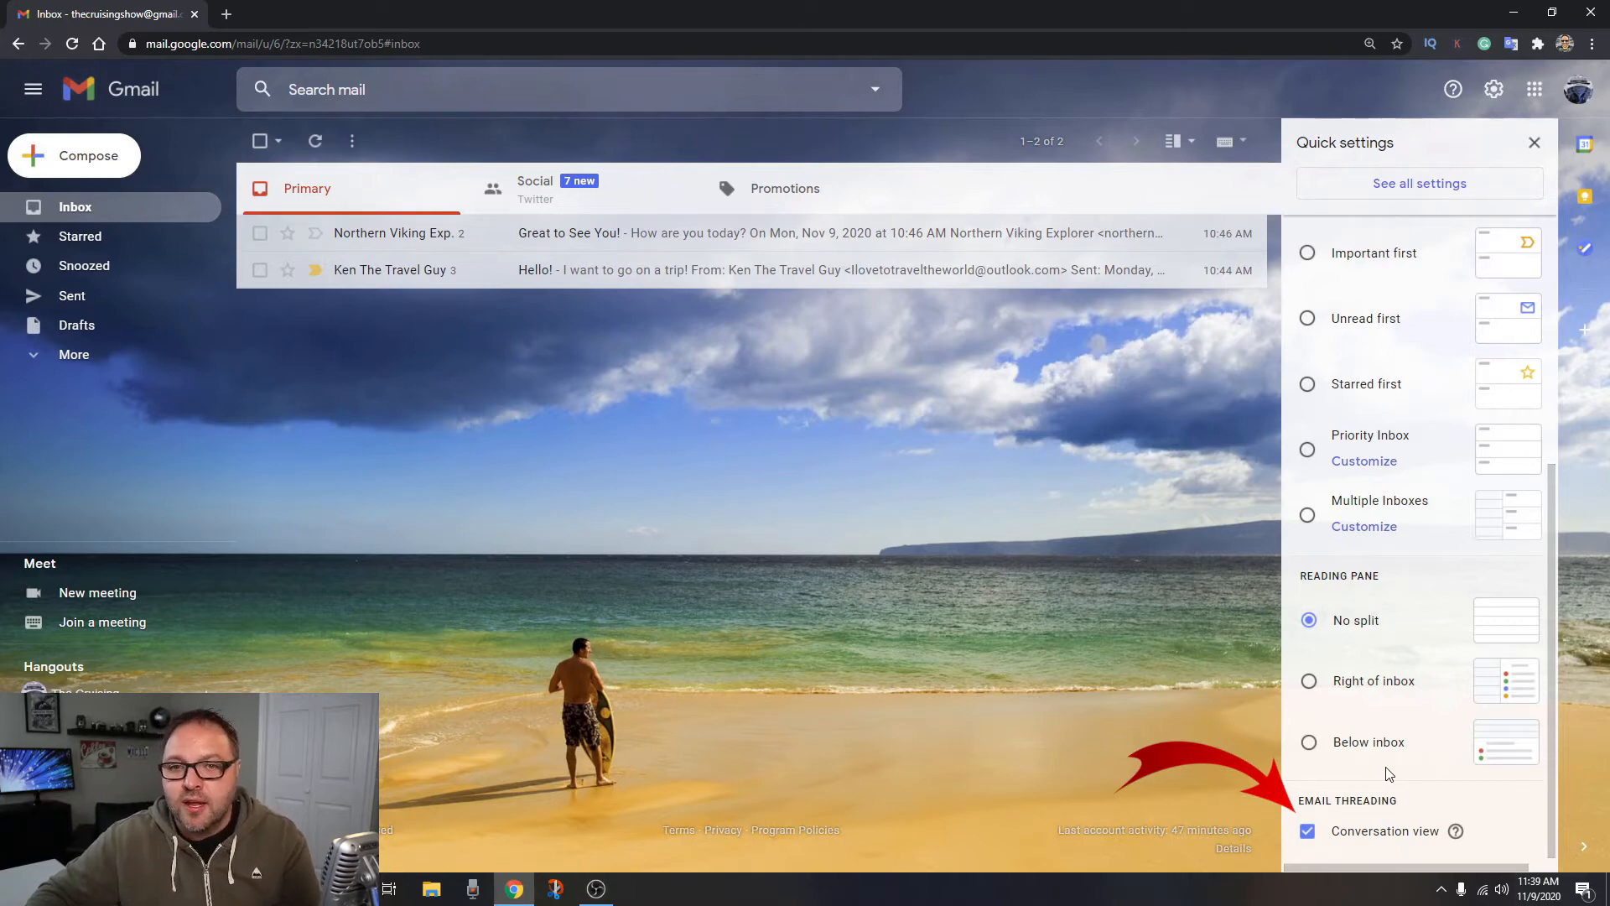
pyautogui.moveTo(1387, 696)
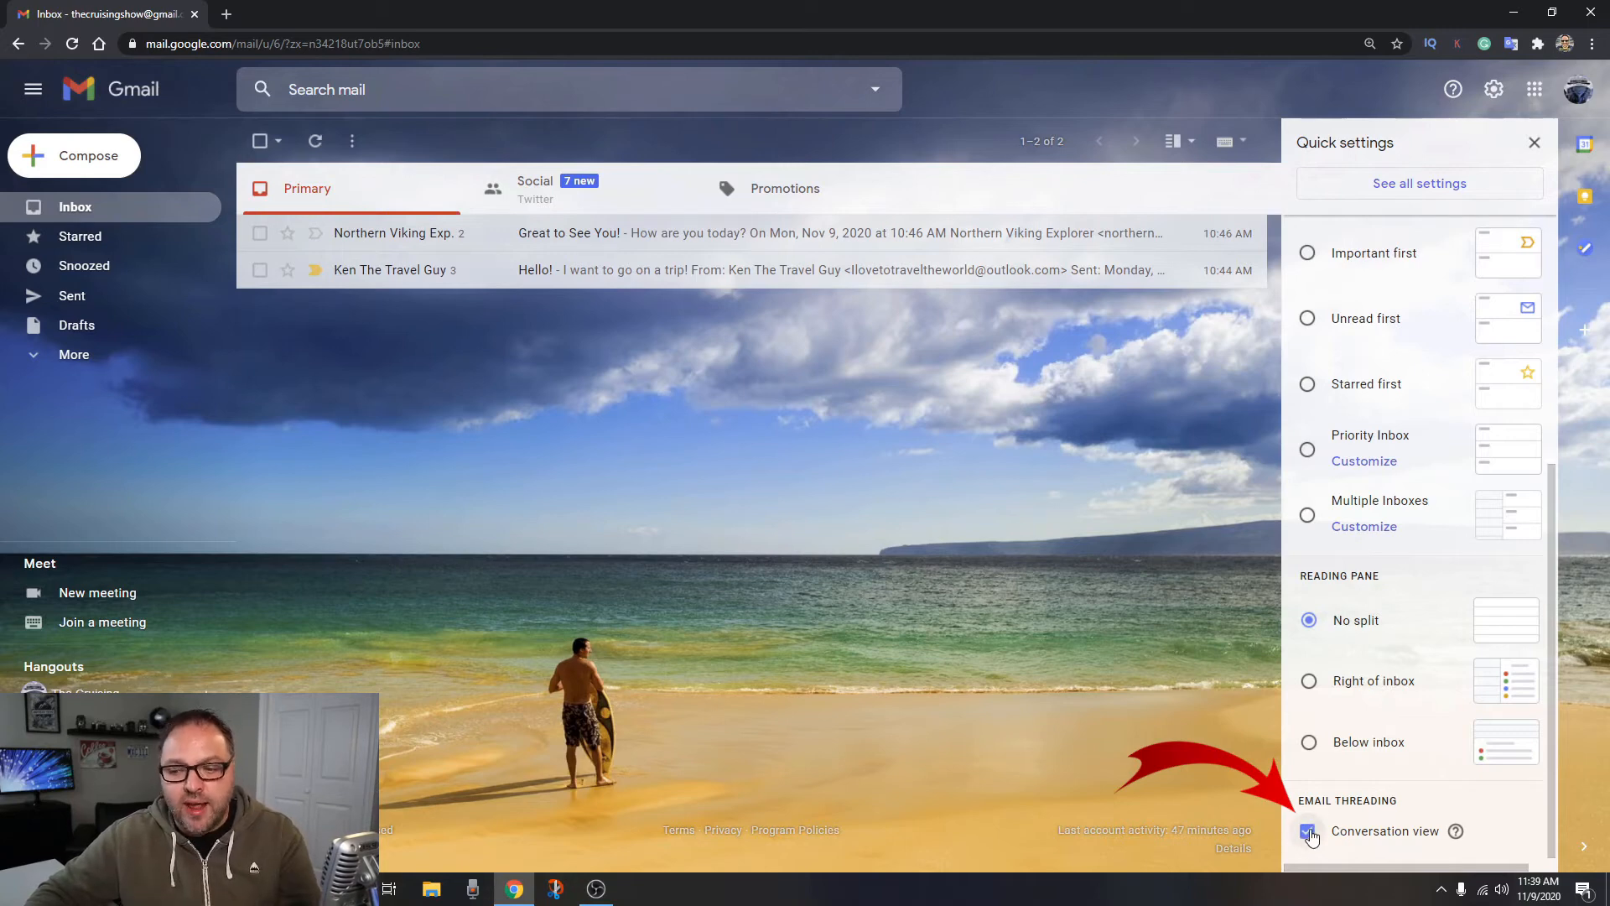
pyautogui.click(1308, 830)
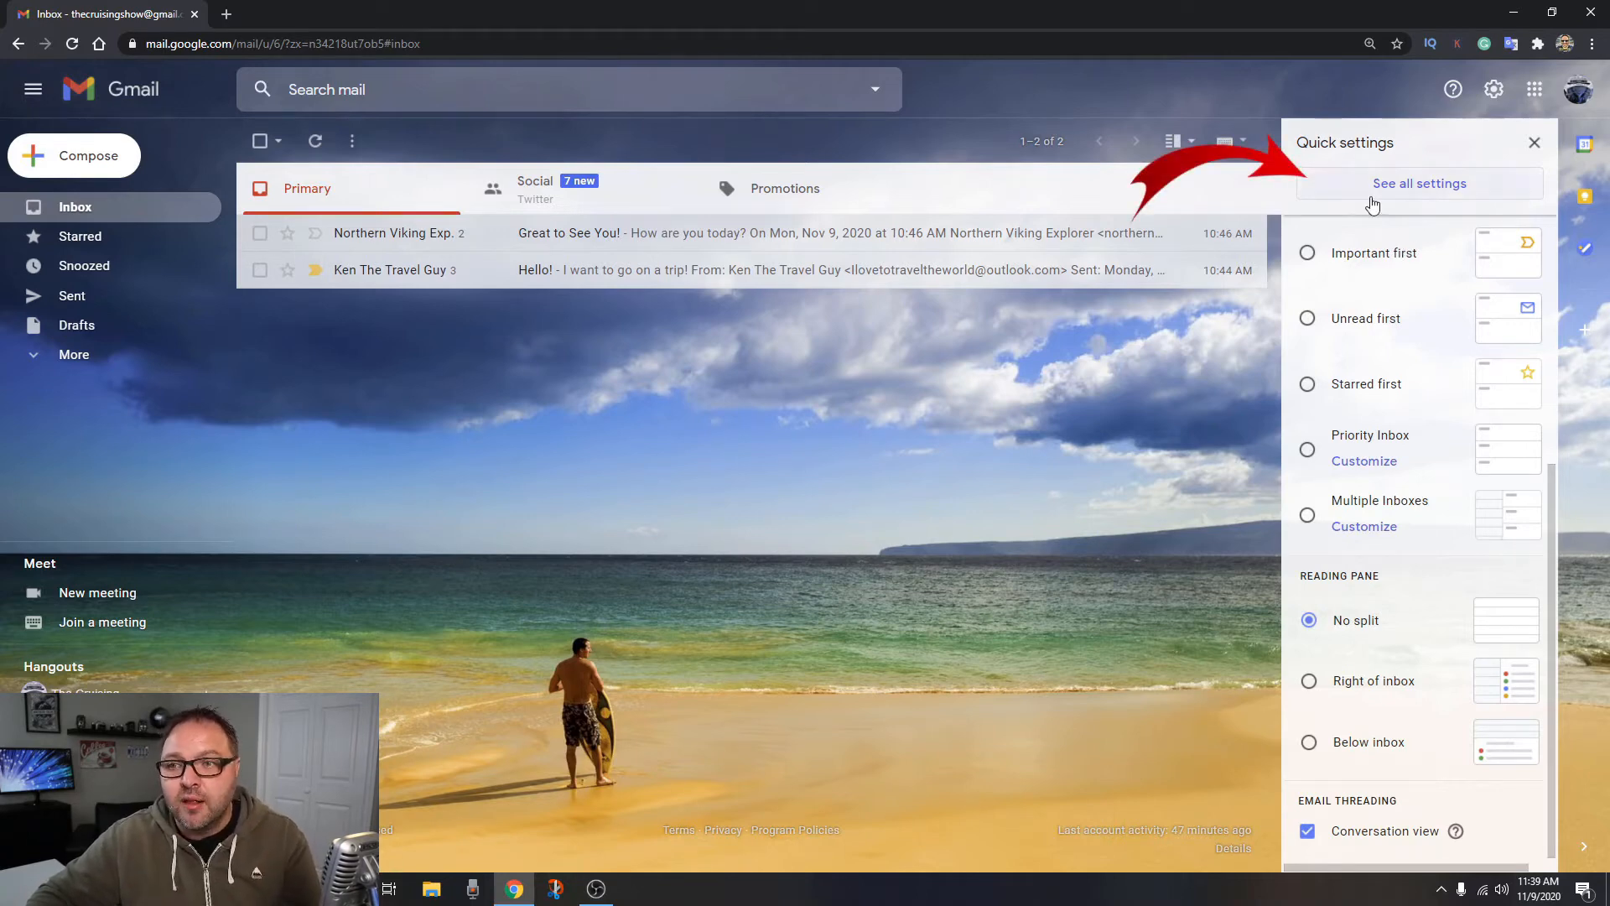
pyautogui.moveTo(1505, 198)
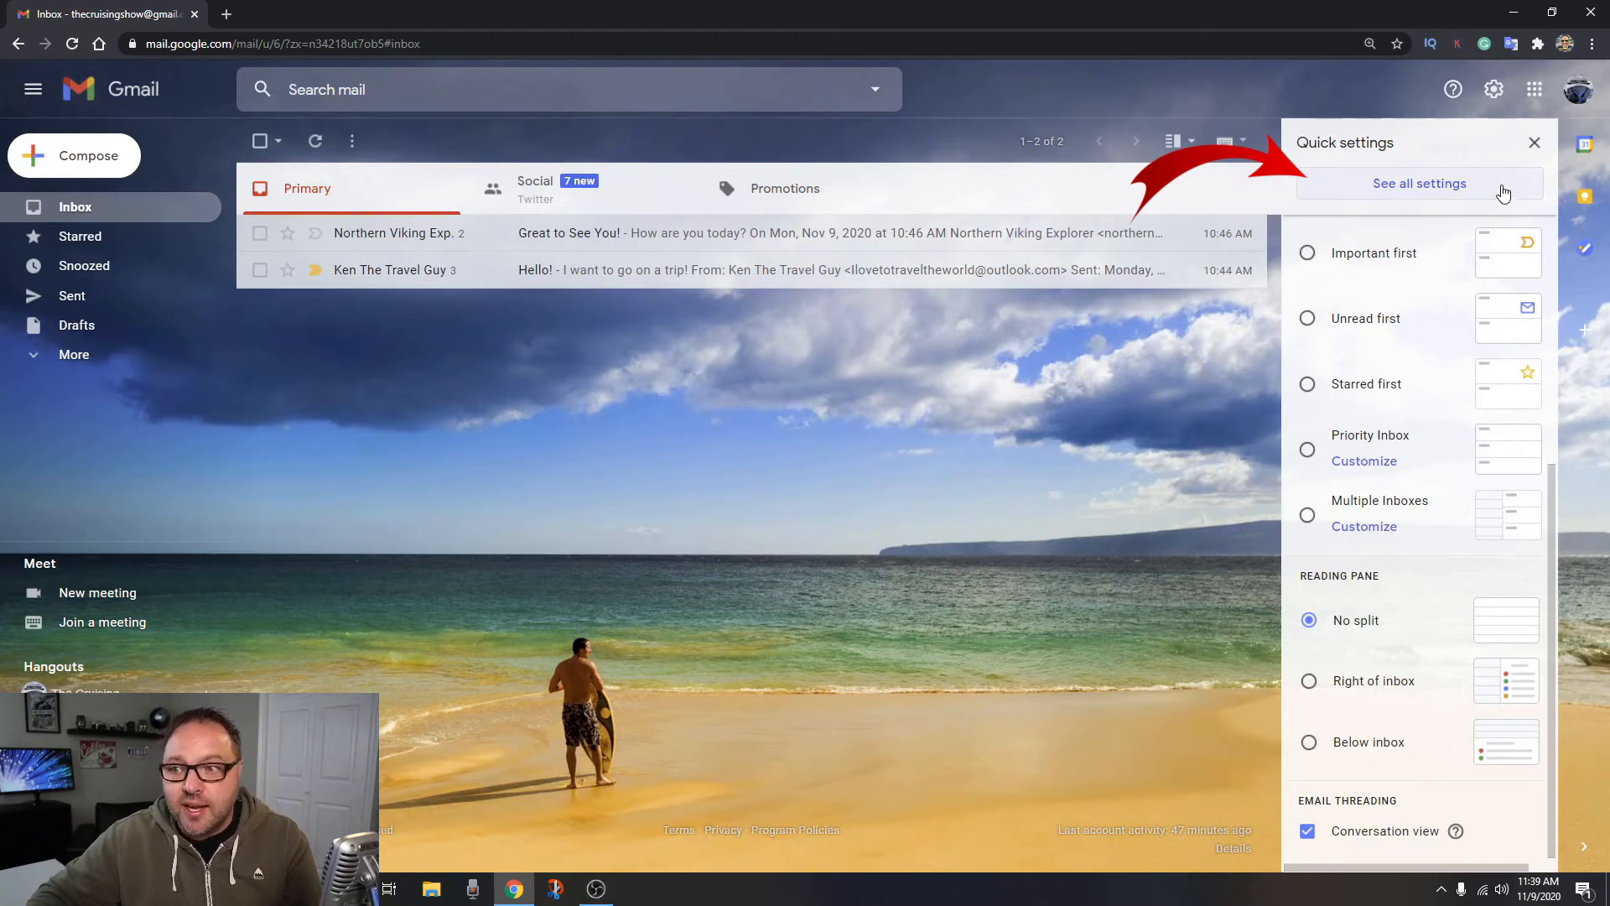
pyautogui.click(1419, 183)
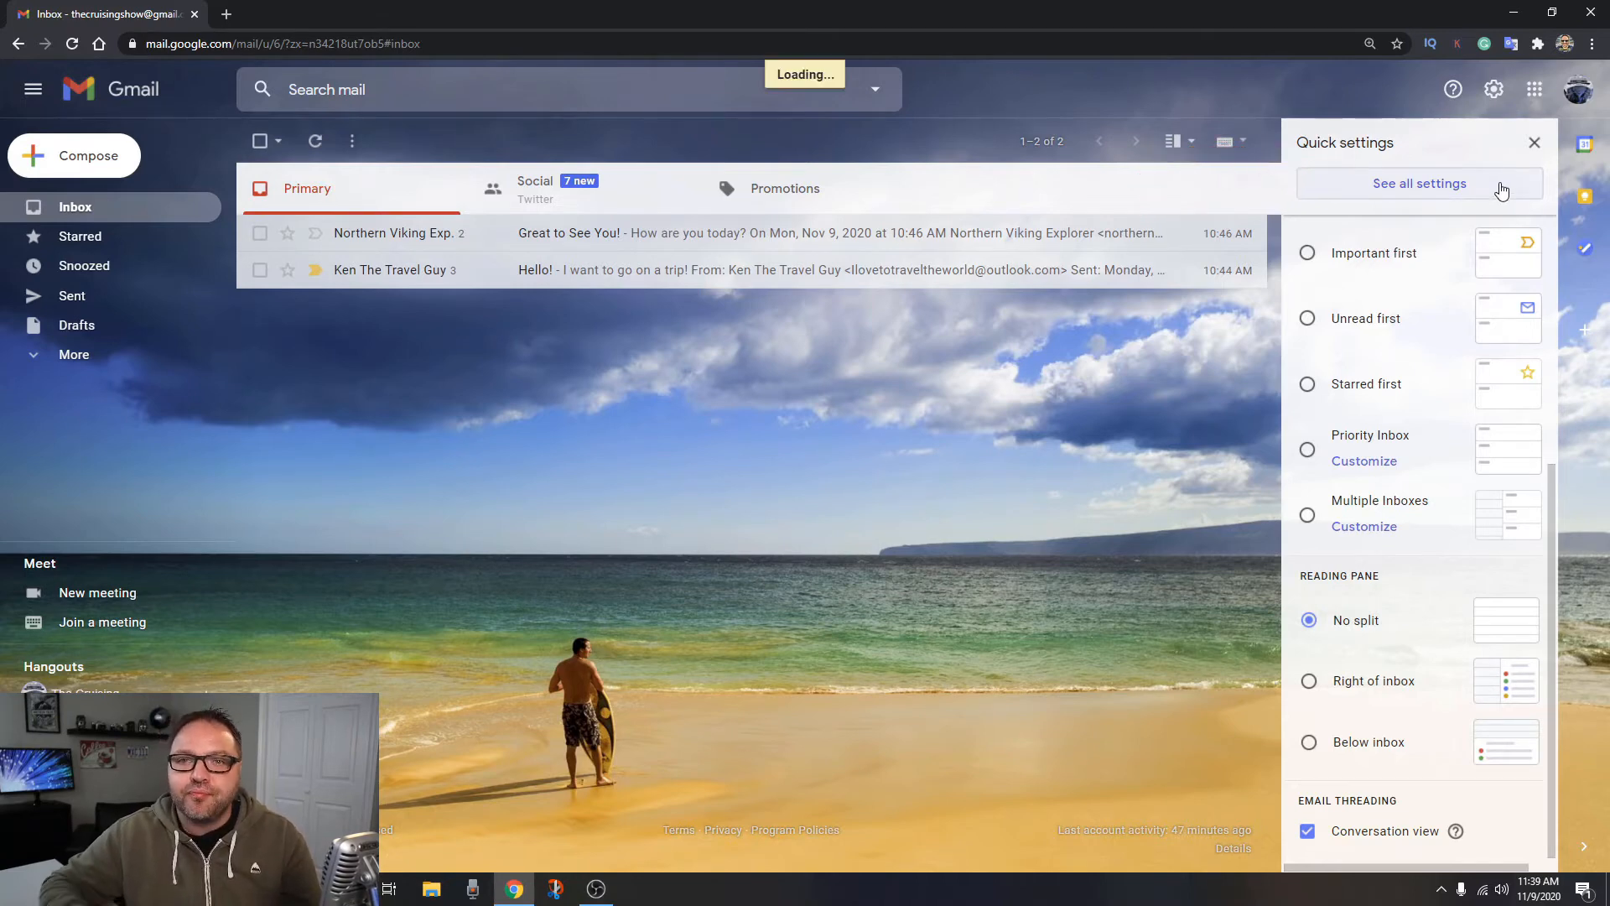
# In Settings > General, select 'Conversation view off' (not yet saved)
pyautogui.click(1421, 183)
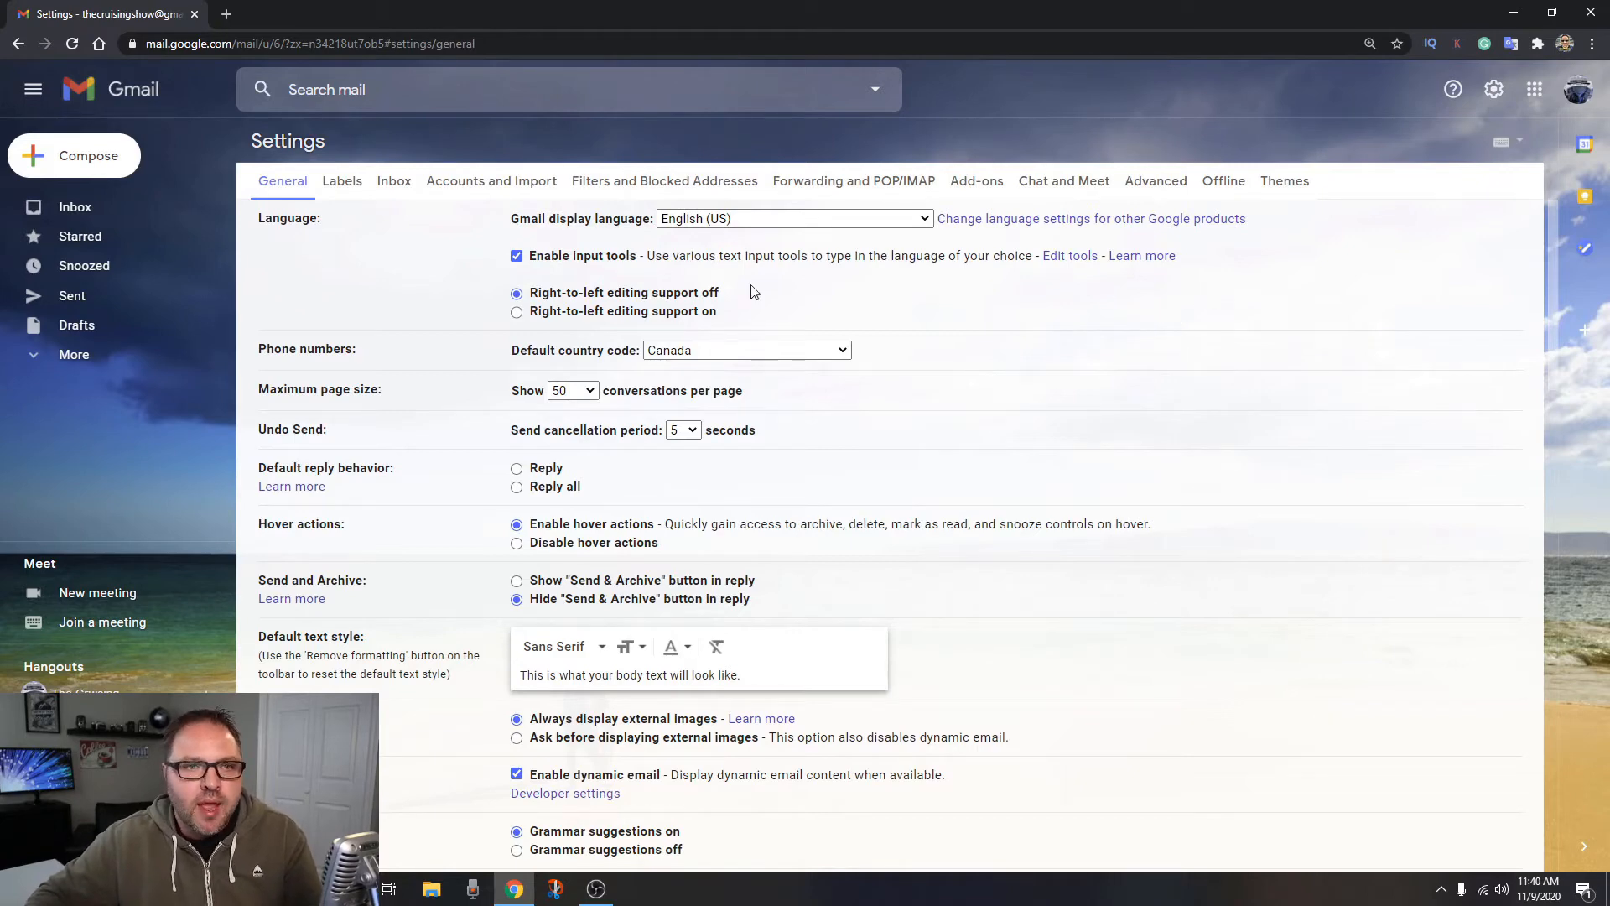
pyautogui.click(392, 181)
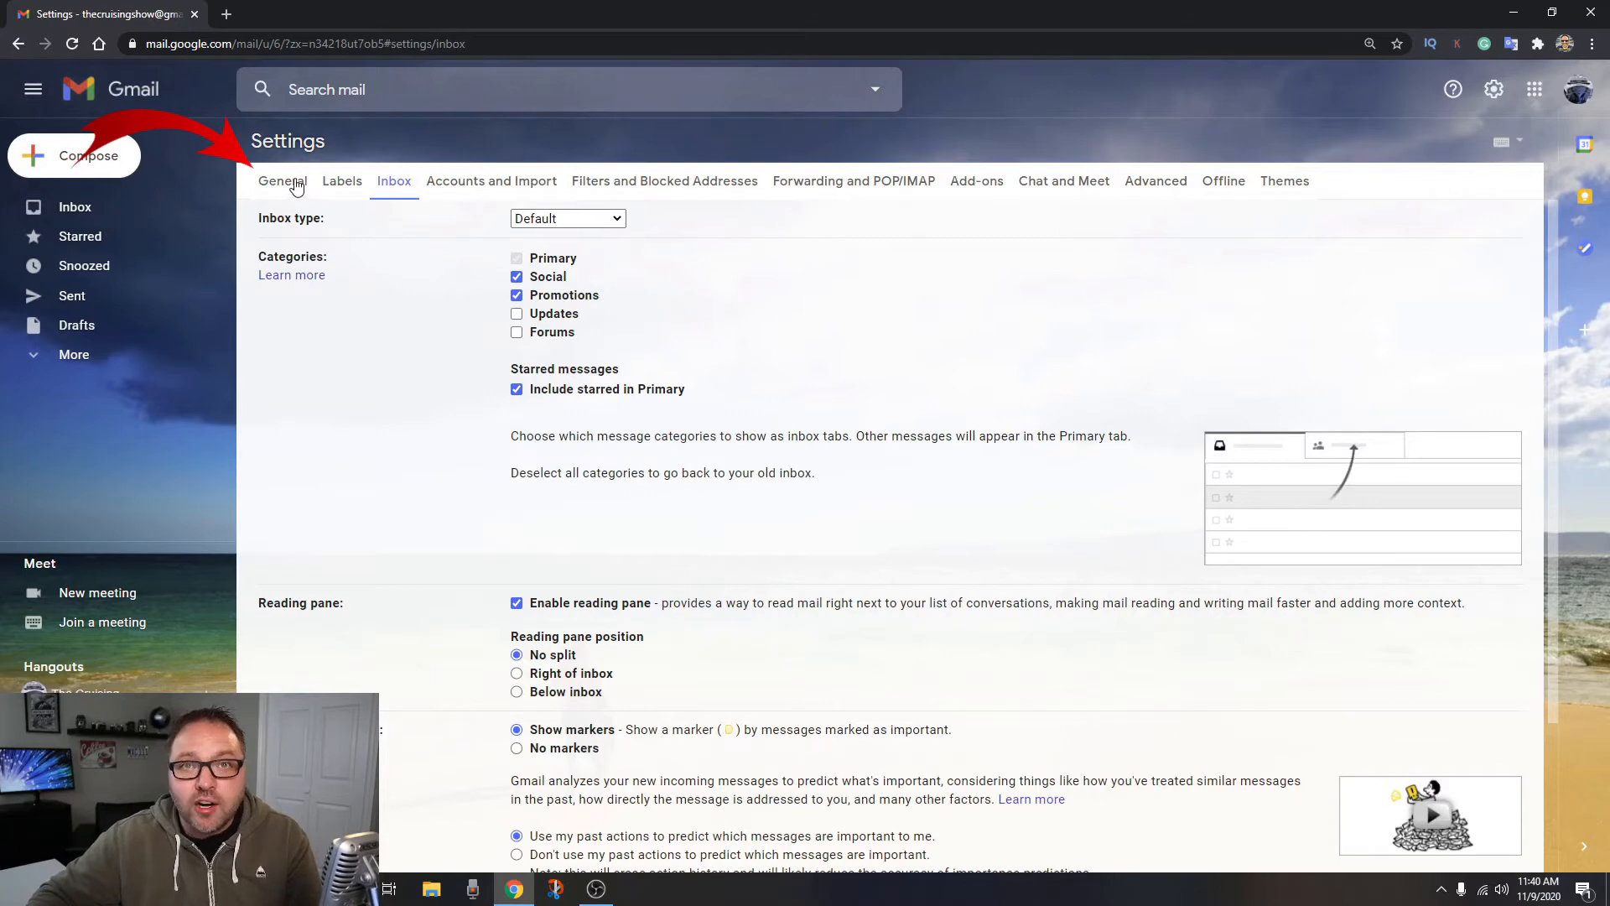
pyautogui.click(282, 181)
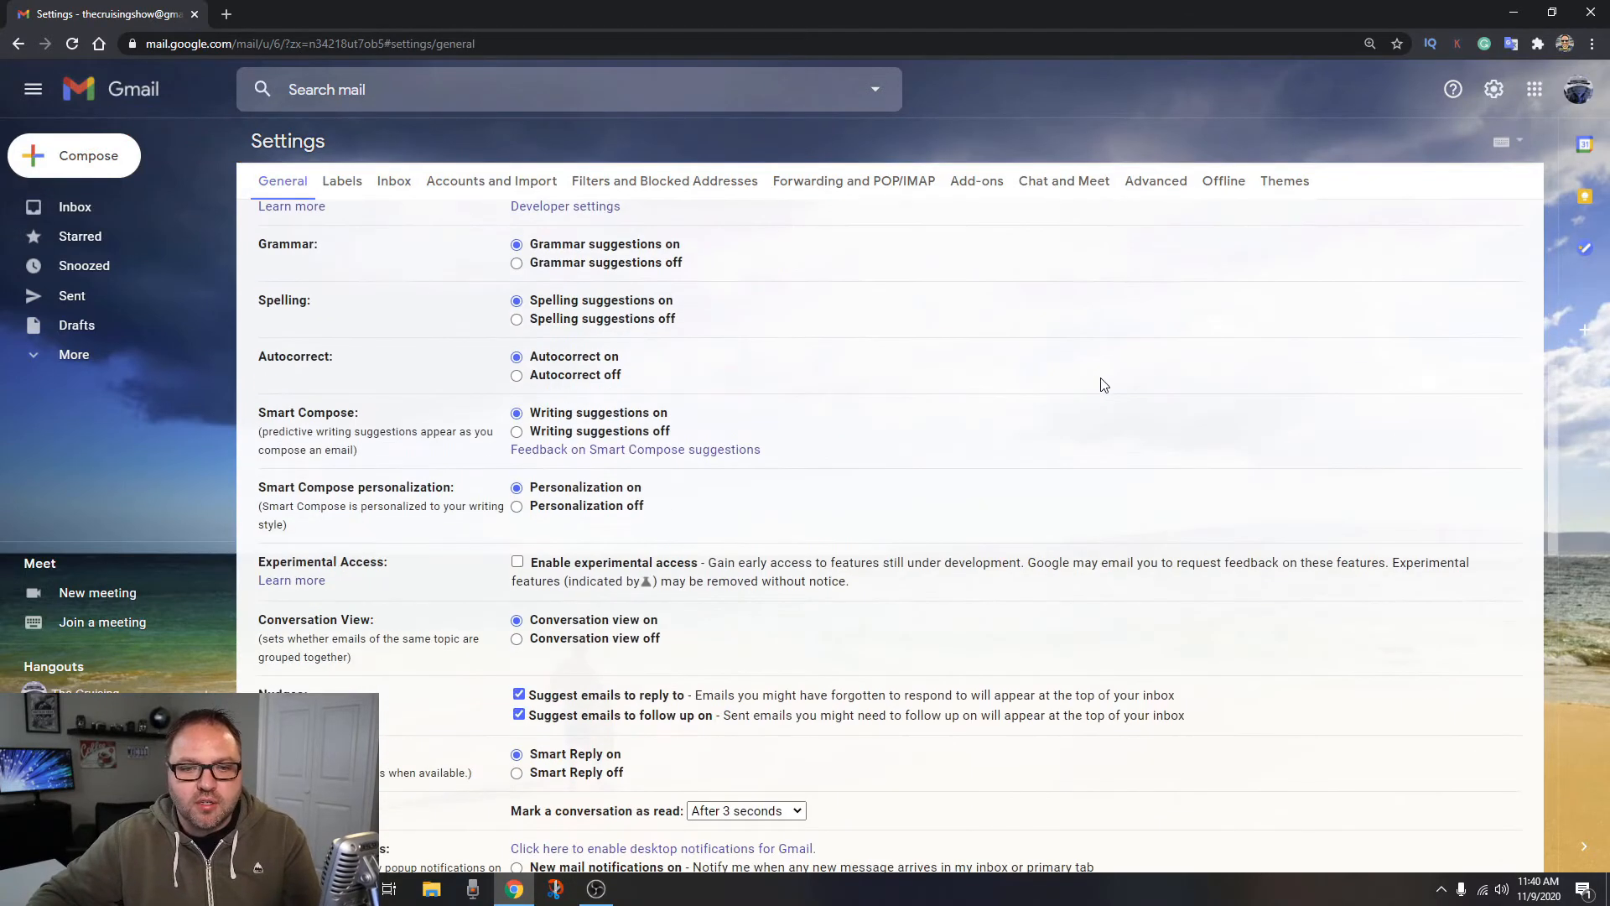
pyautogui.scroll(-3)
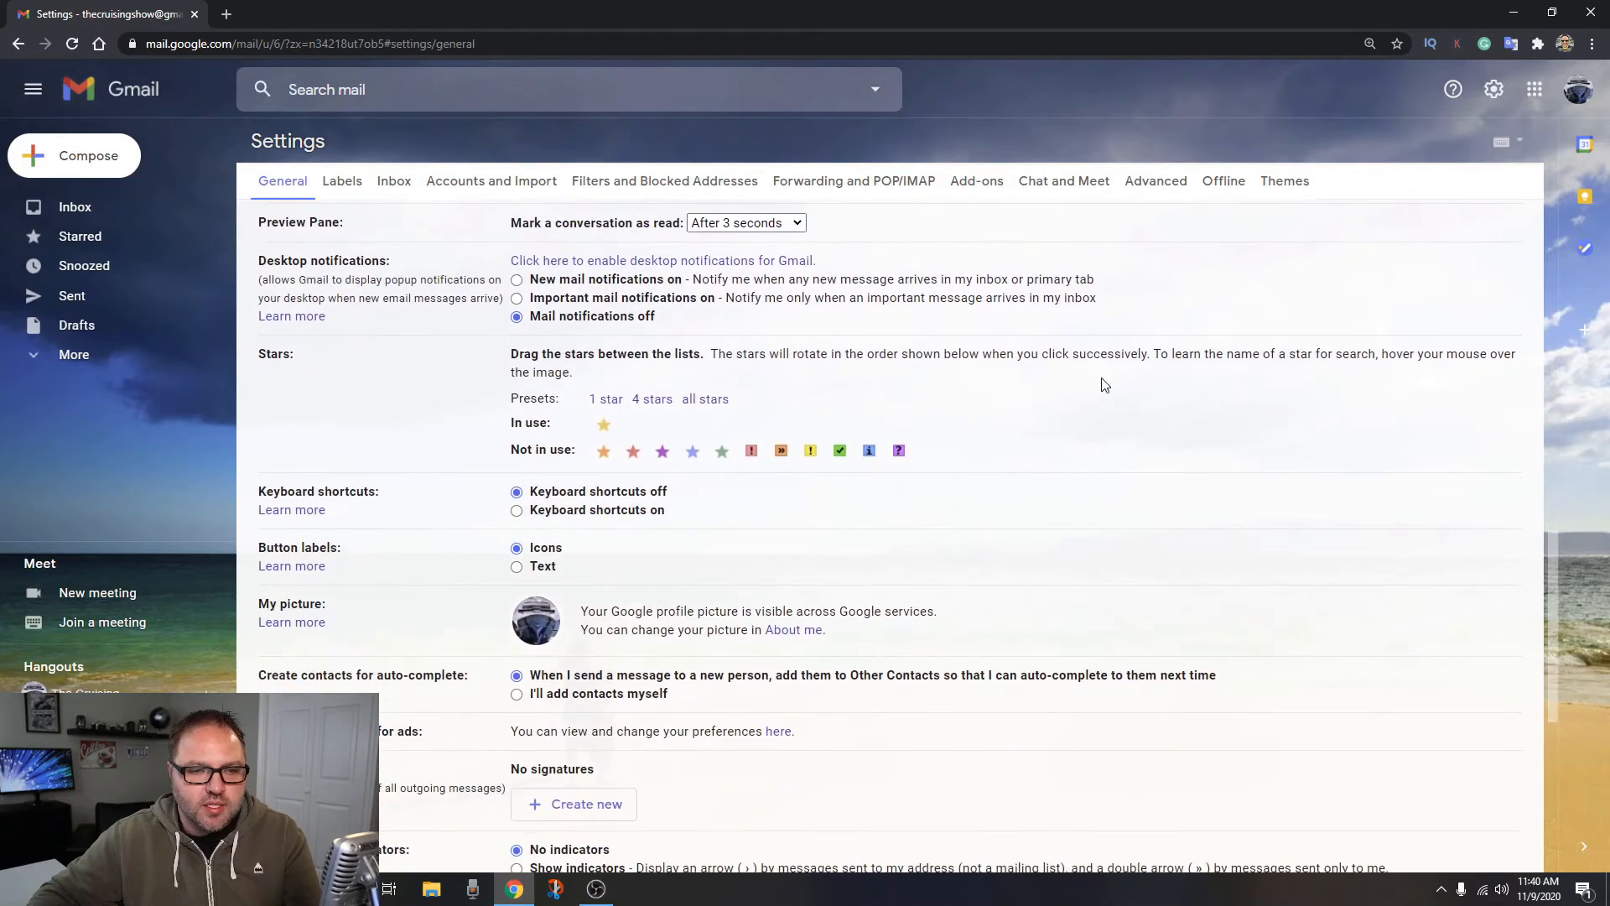
pyautogui.scroll(-3)
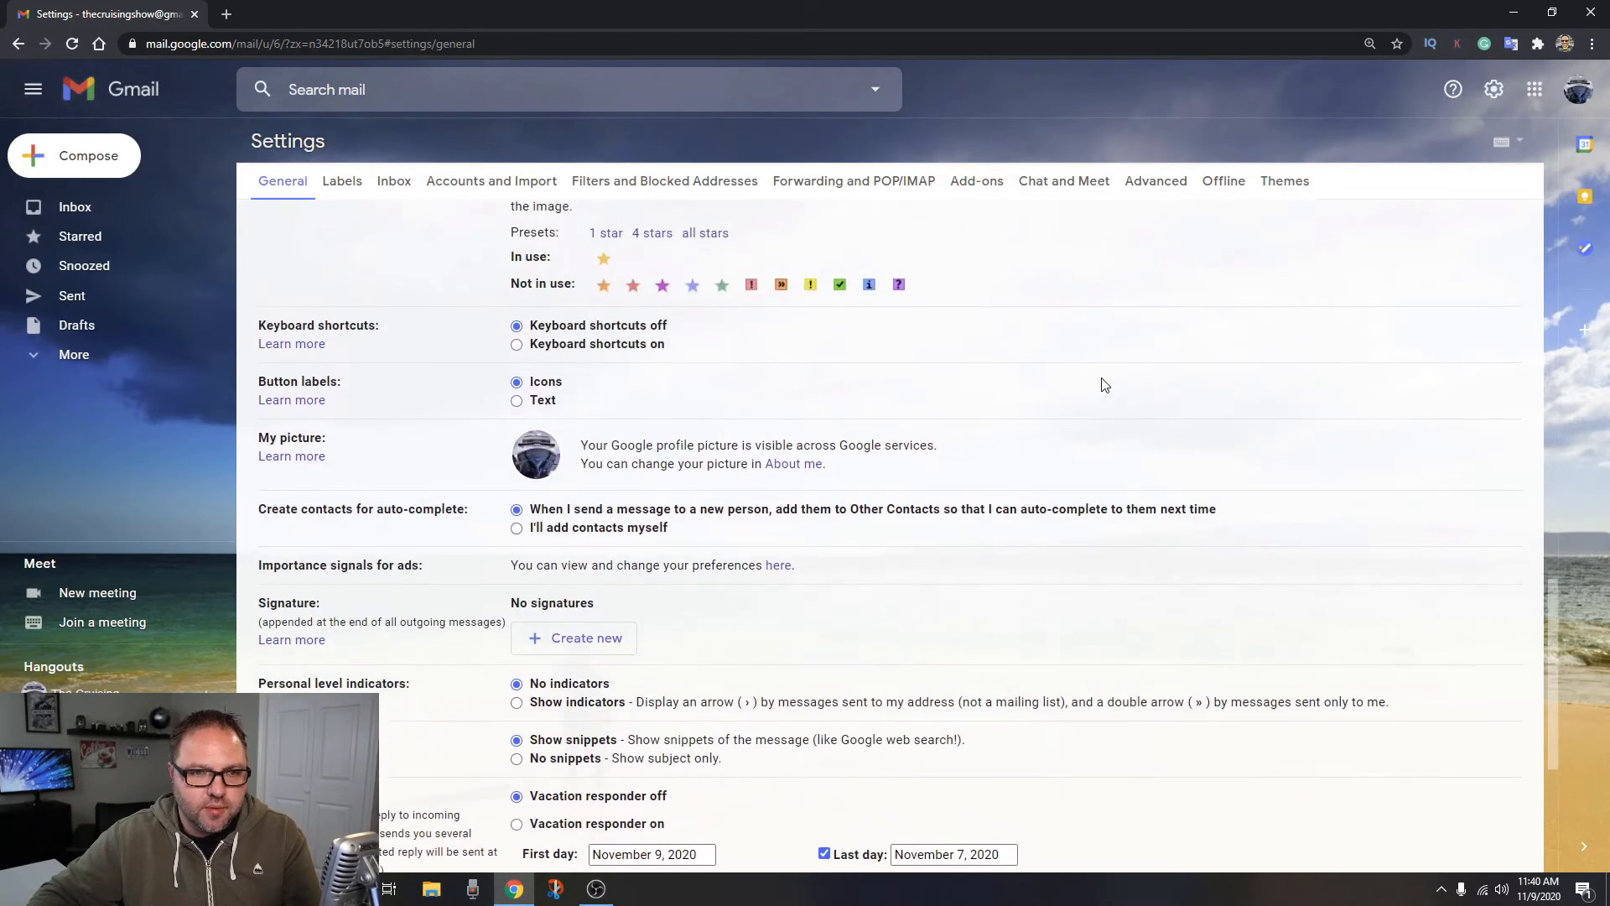
pyautogui.scroll(3)
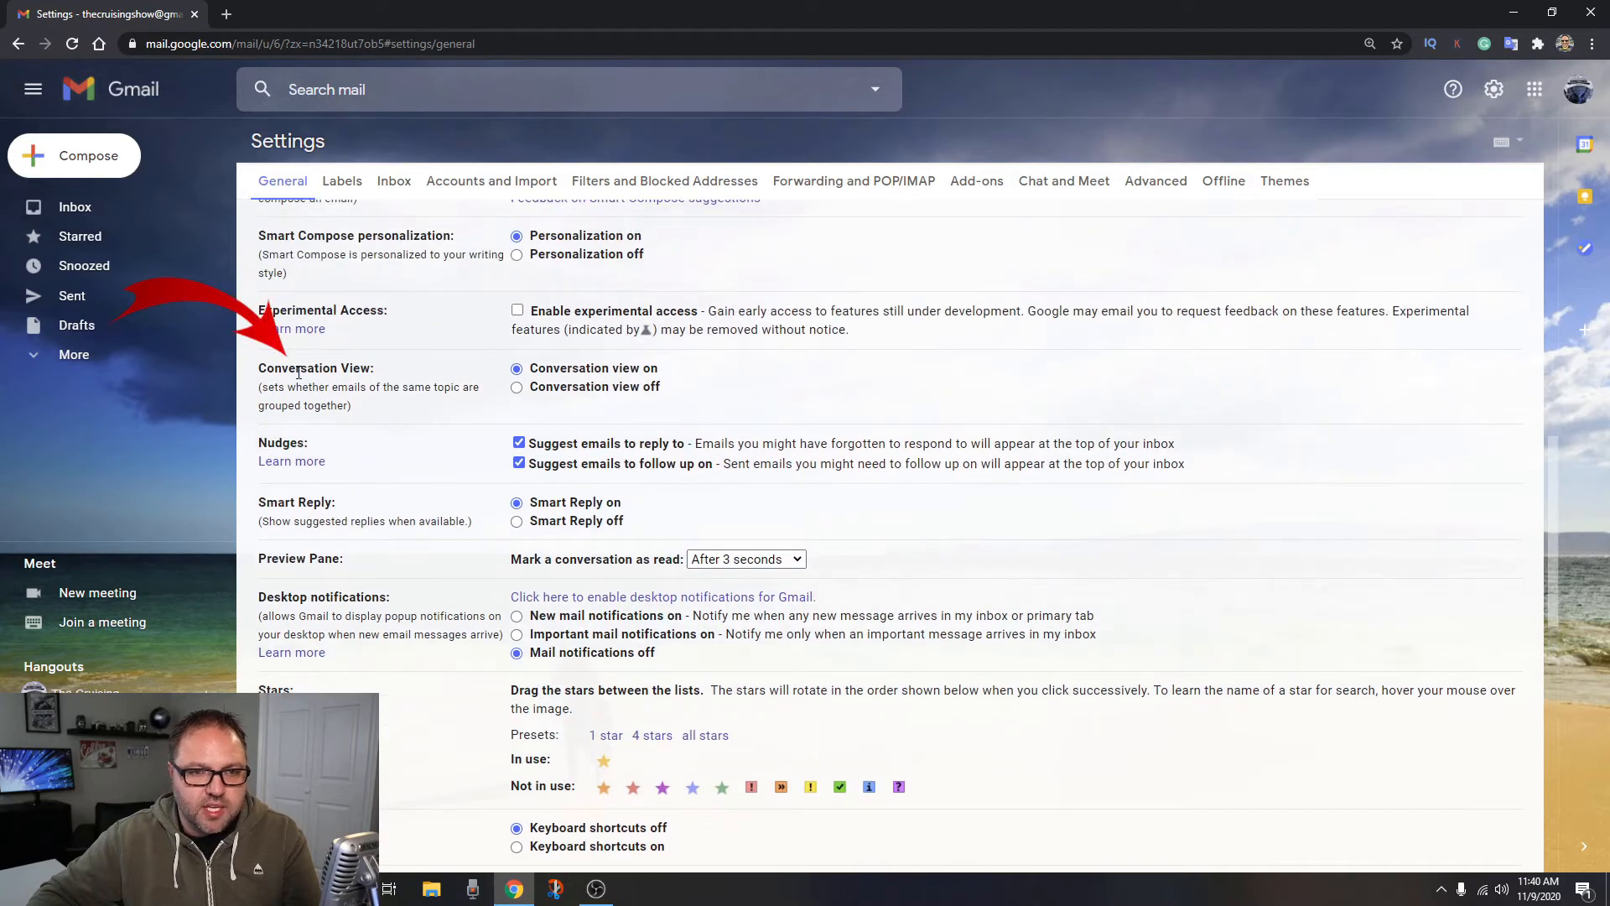
pyautogui.moveTo(590, 419)
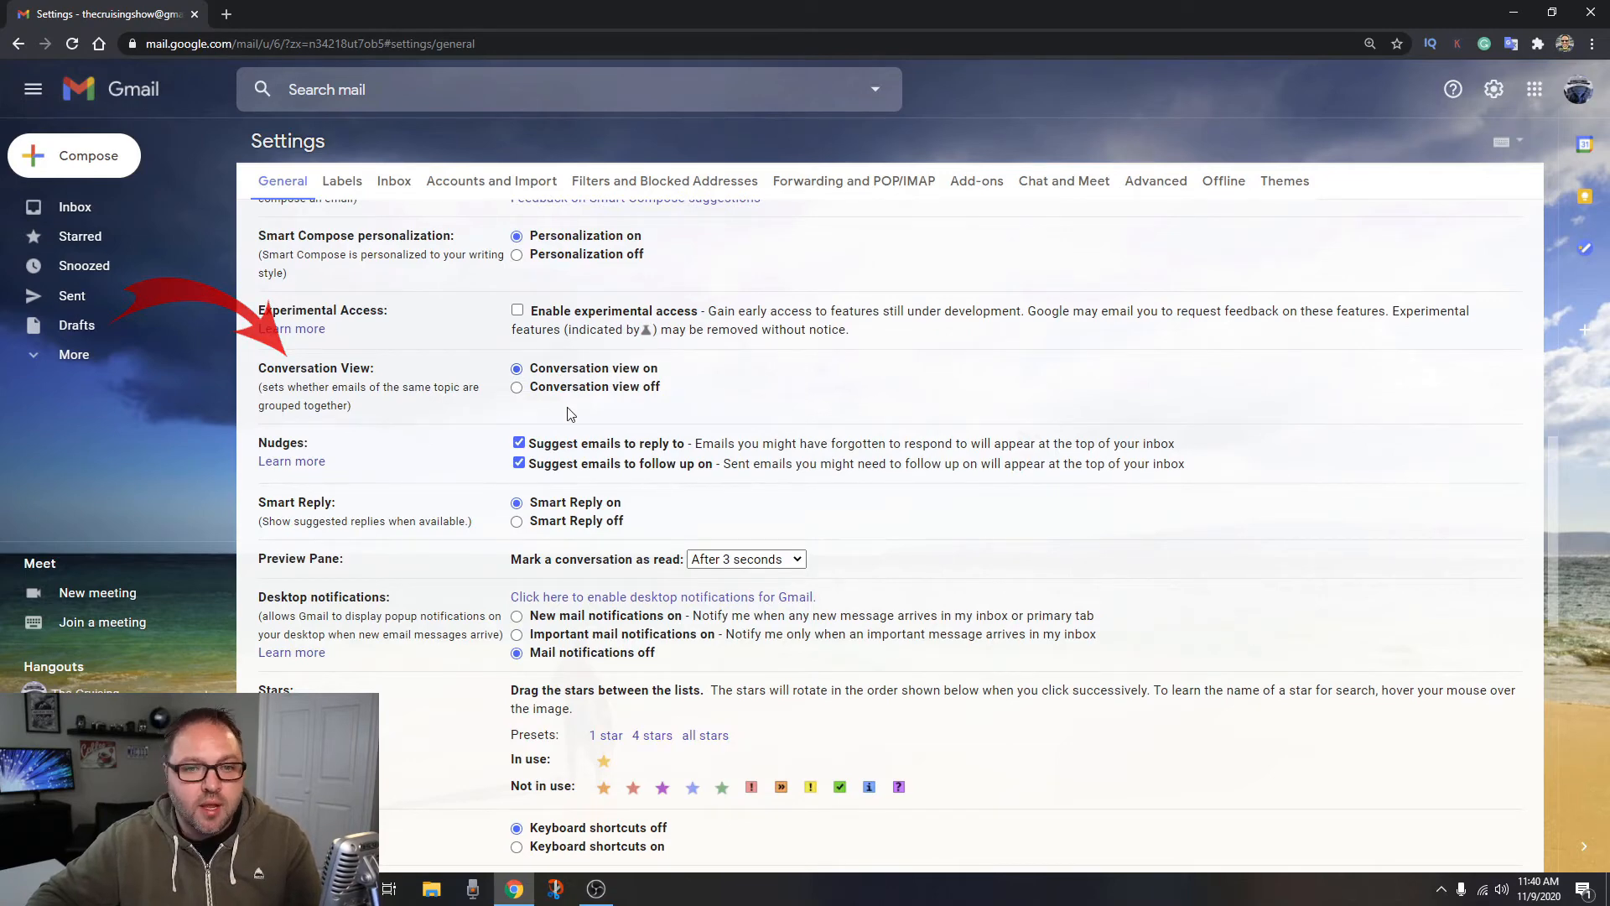
pyautogui.click(516, 388)
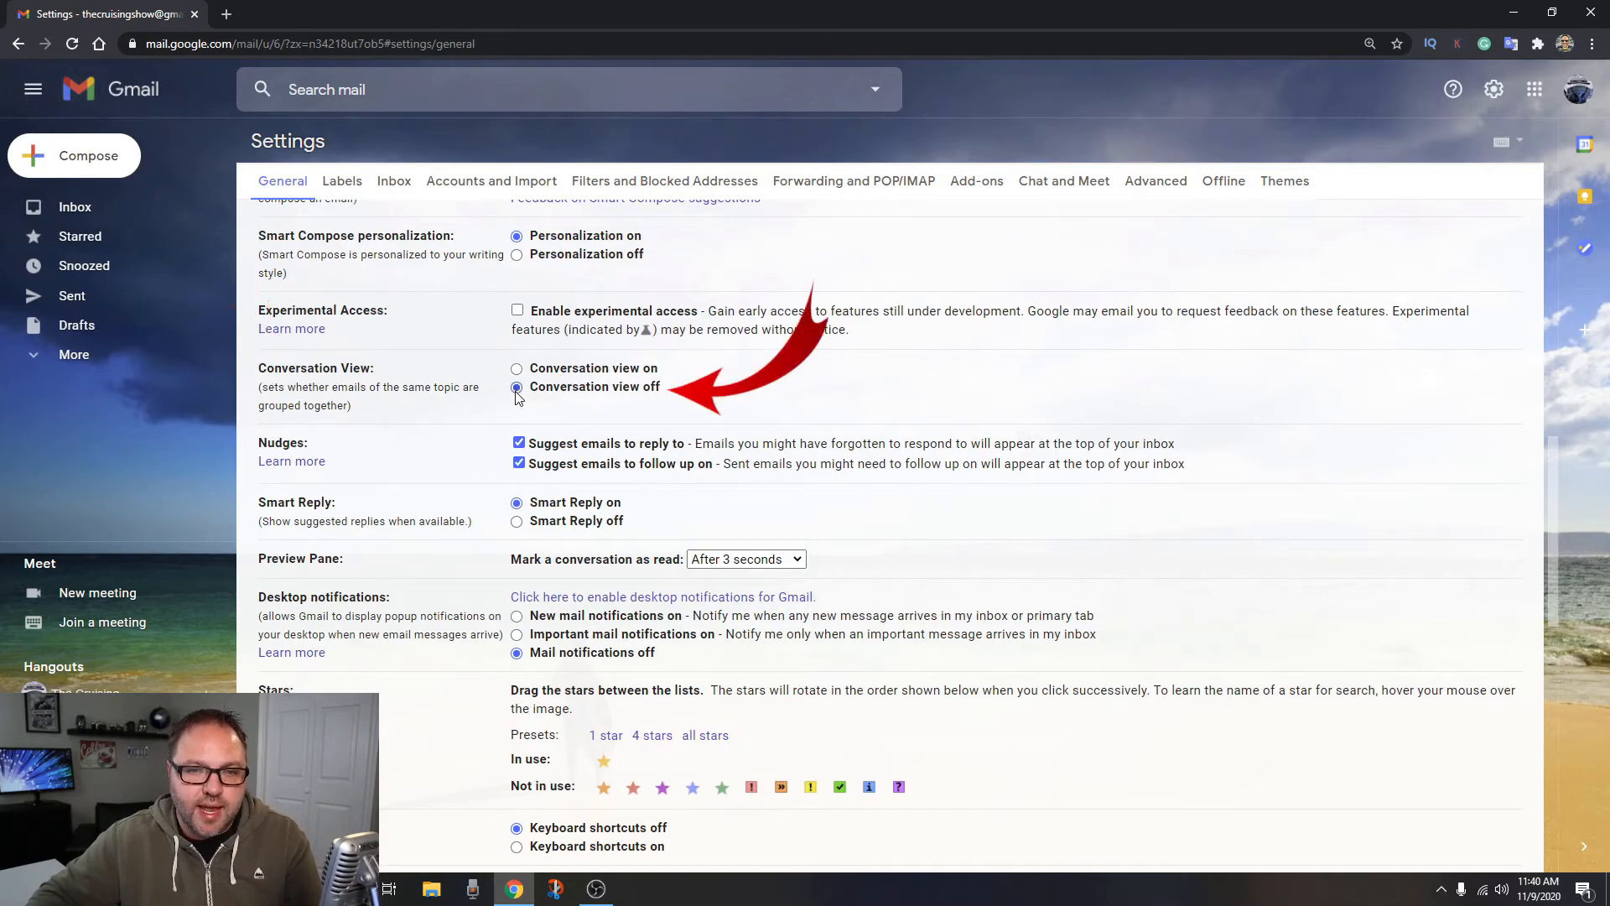
# Save Changes so the inbox lists five separate emails instead of two threads
pyautogui.scroll(-3)
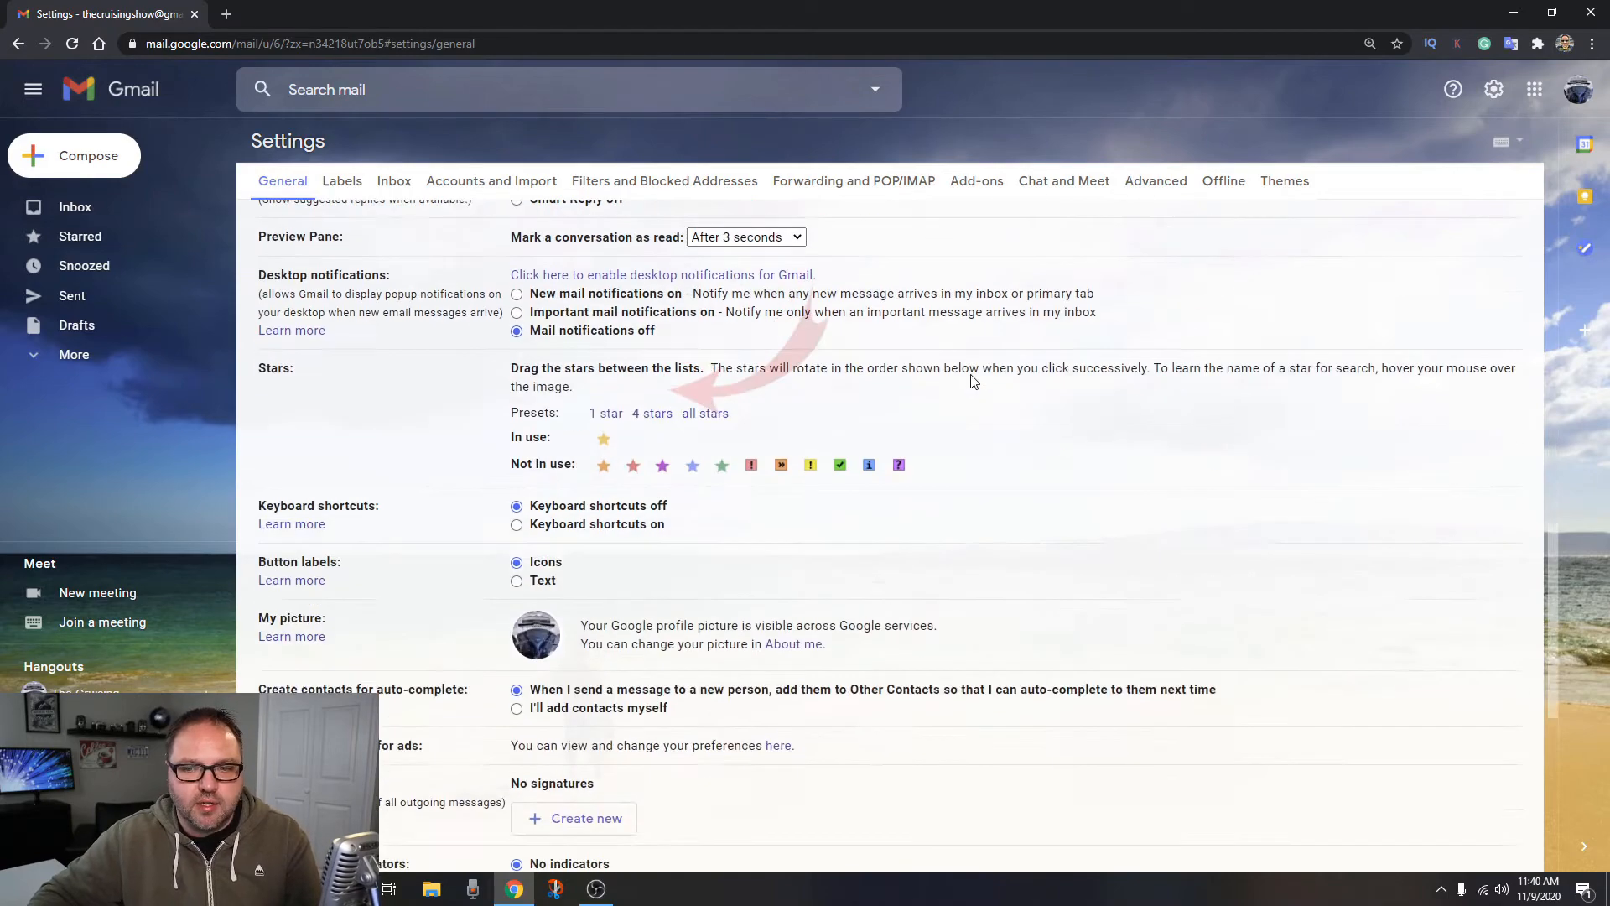
pyautogui.scroll(-3)
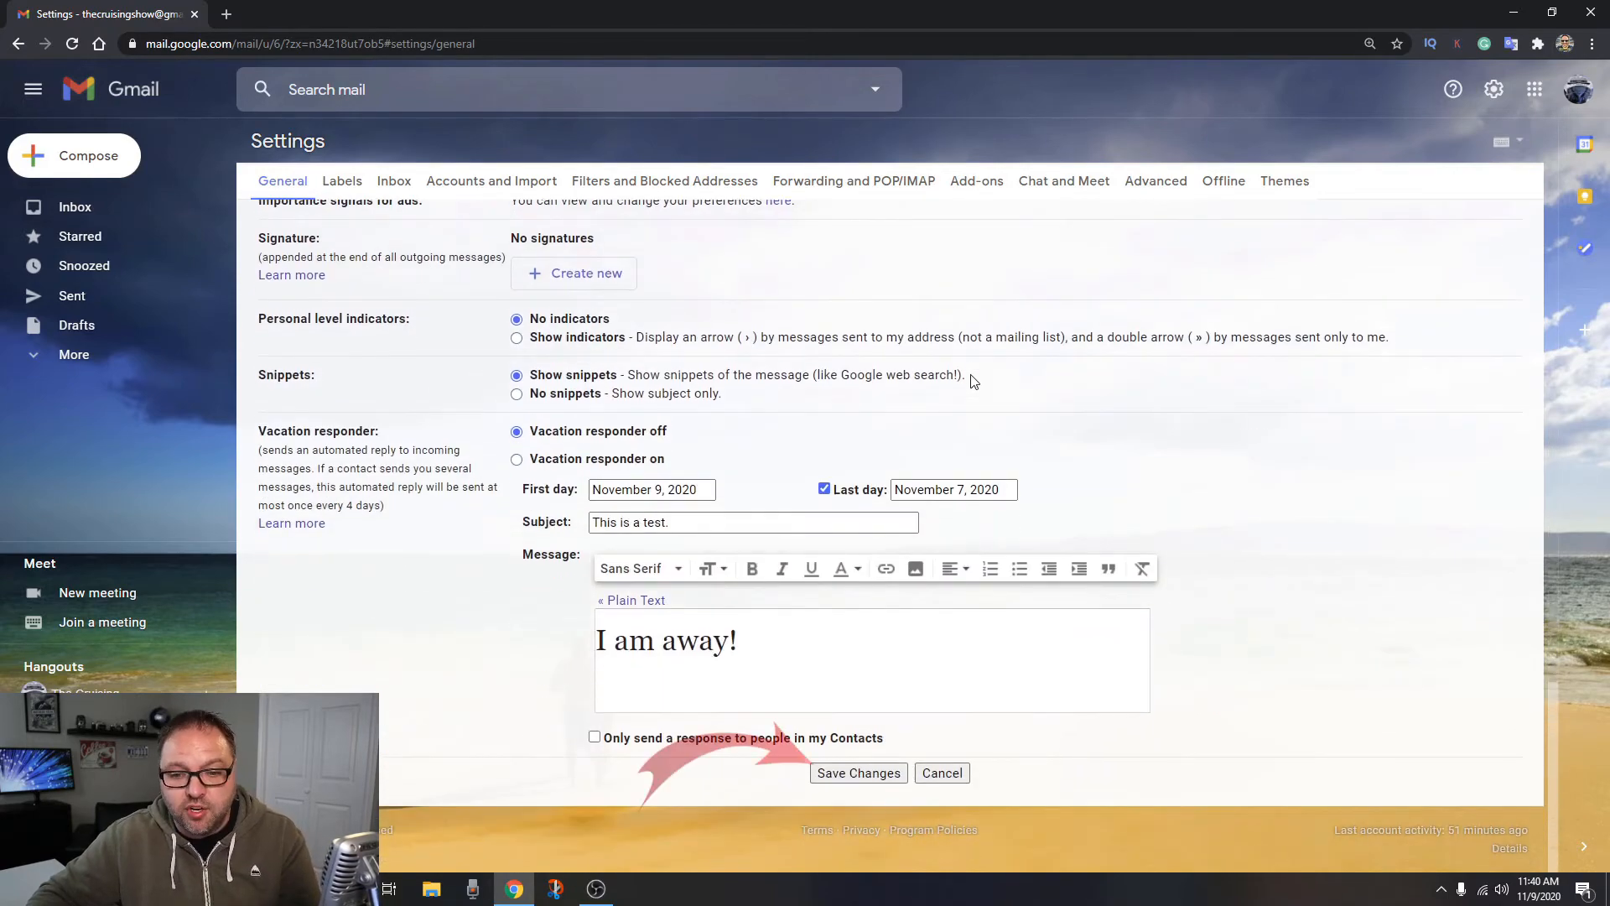
pyautogui.click(857, 771)
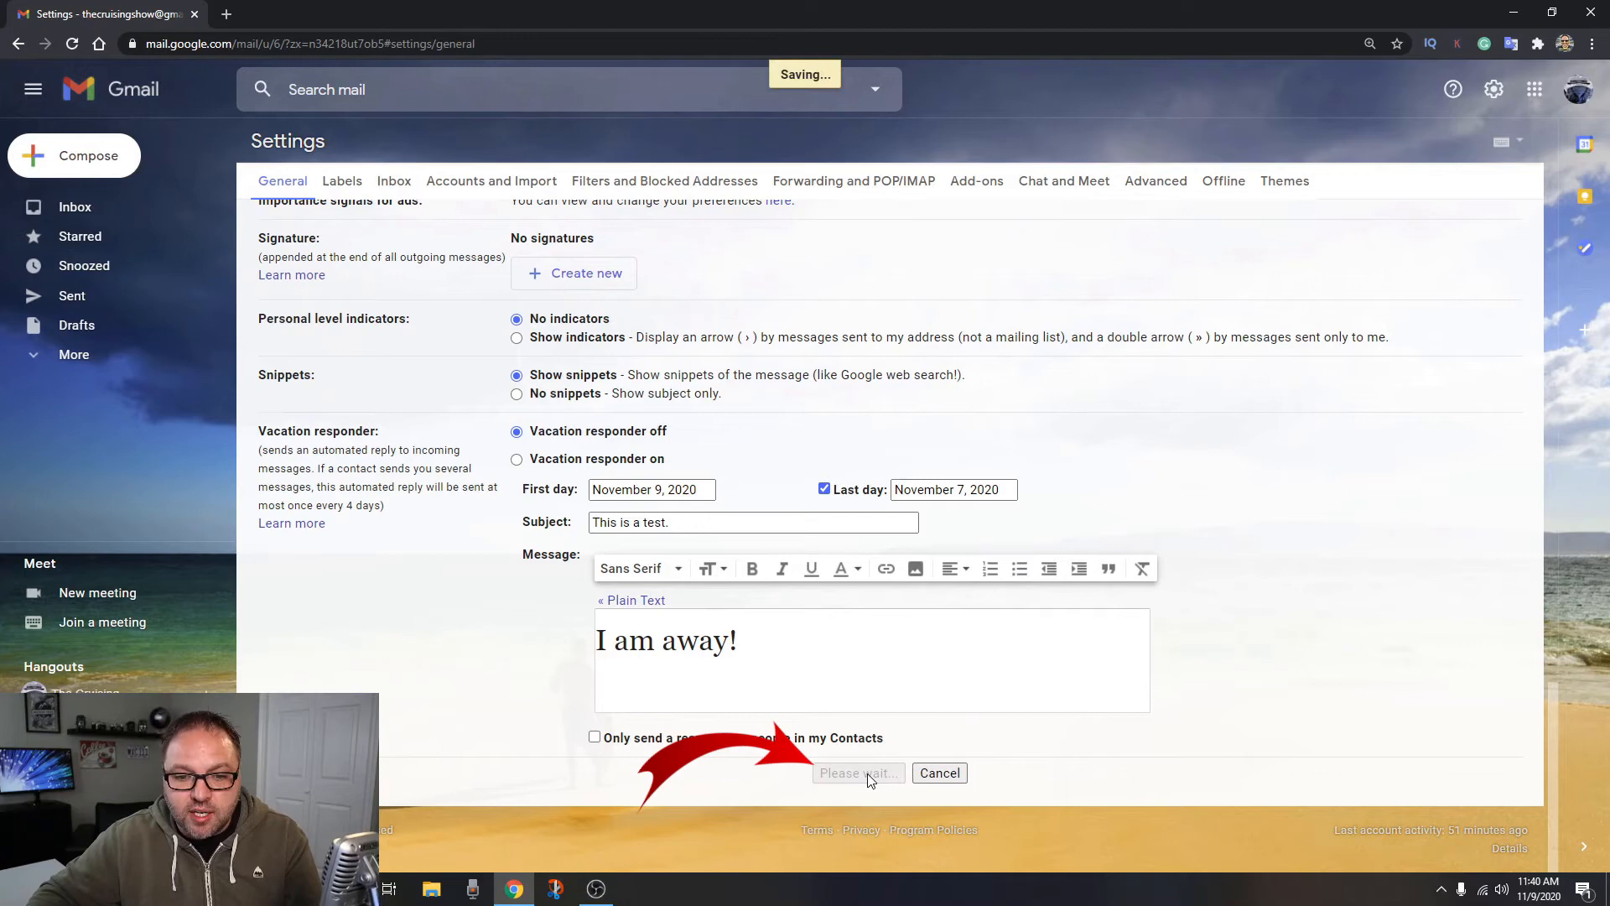
pyautogui.click(855, 771)
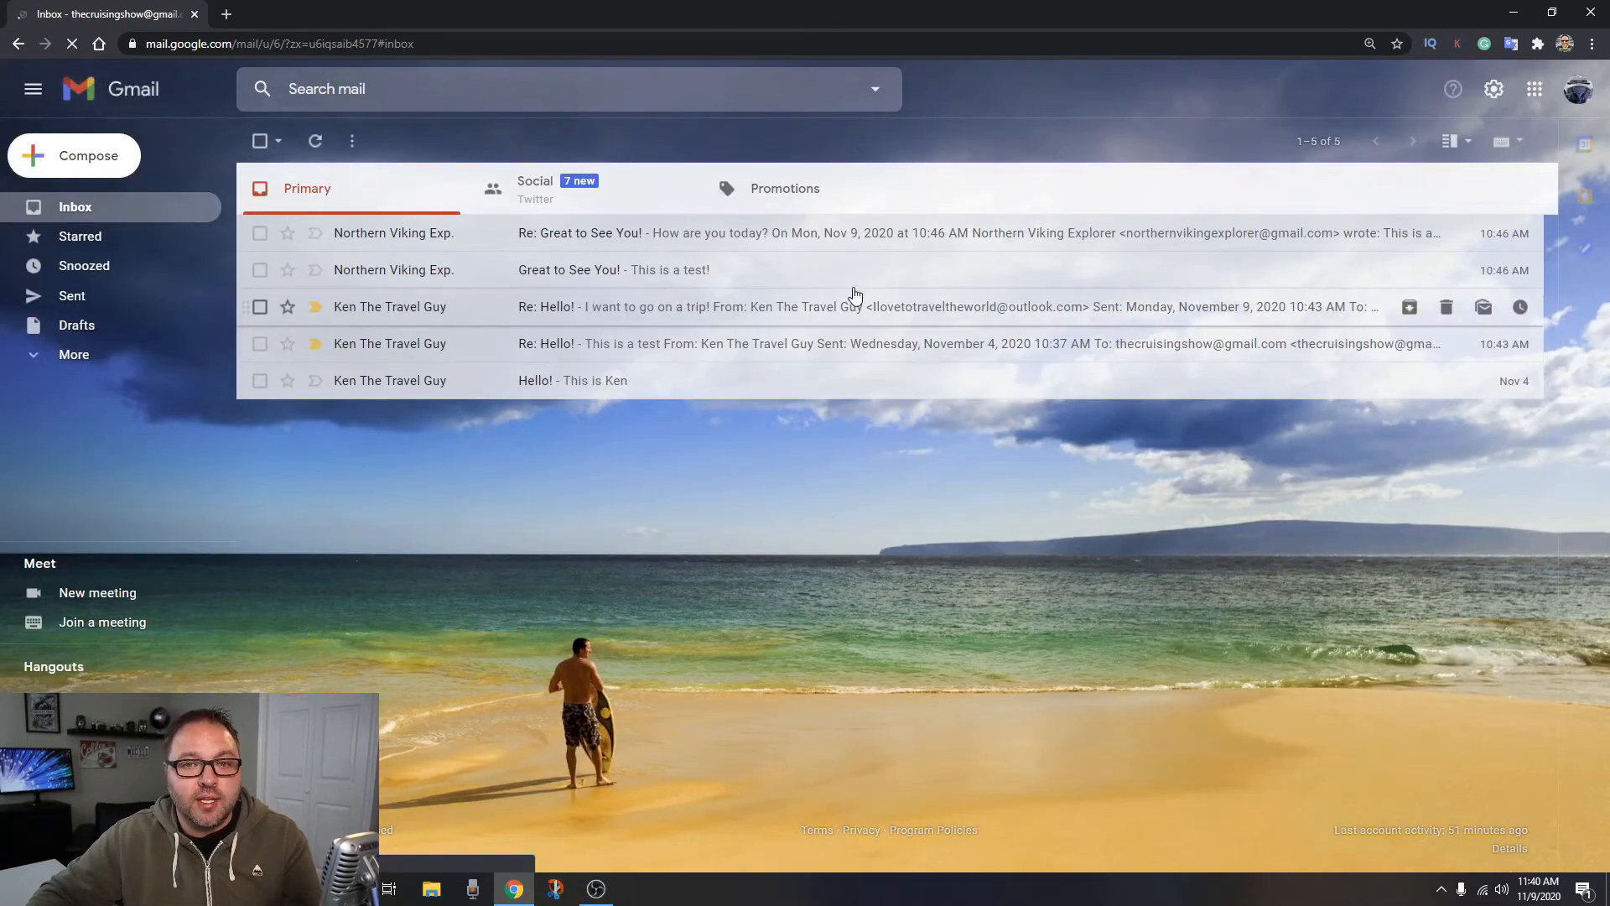